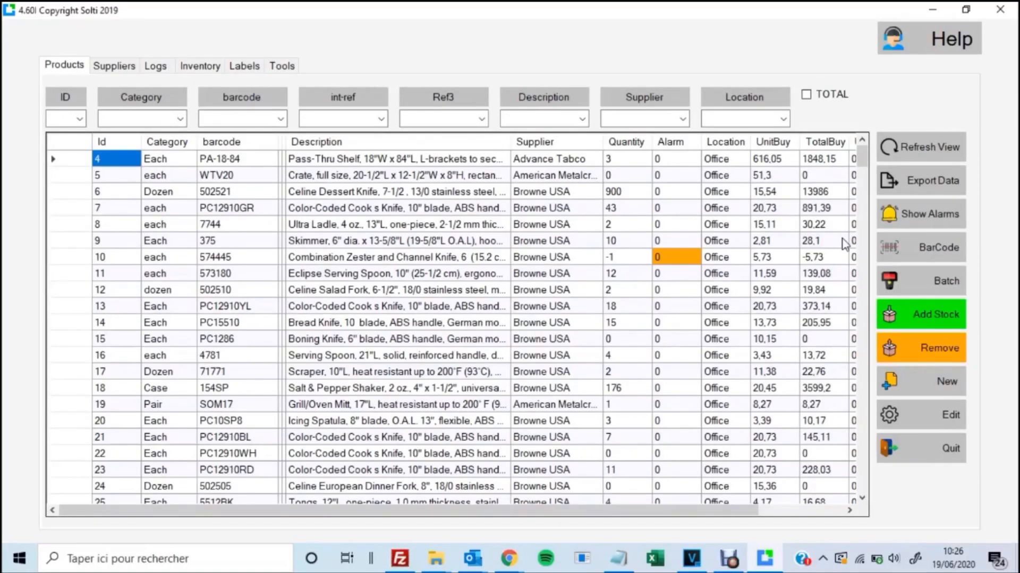
mouse_move(187, 229)
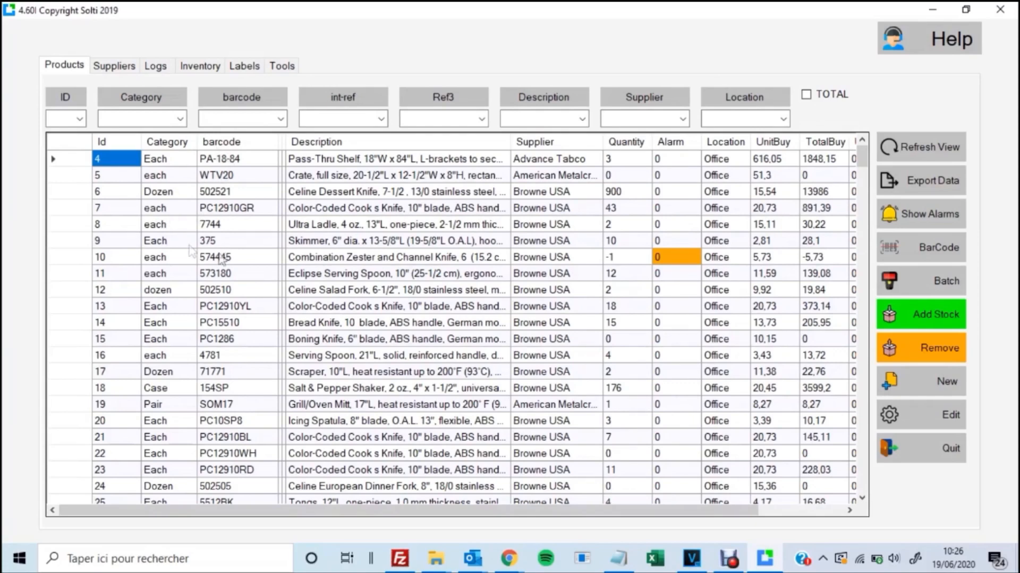
mouse_move(225, 242)
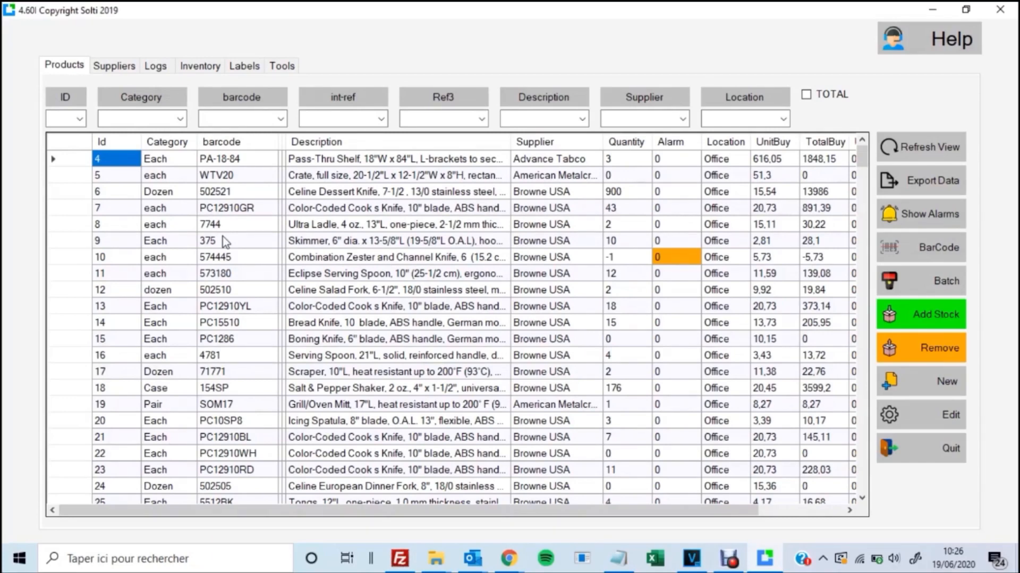
mouse_move(181, 196)
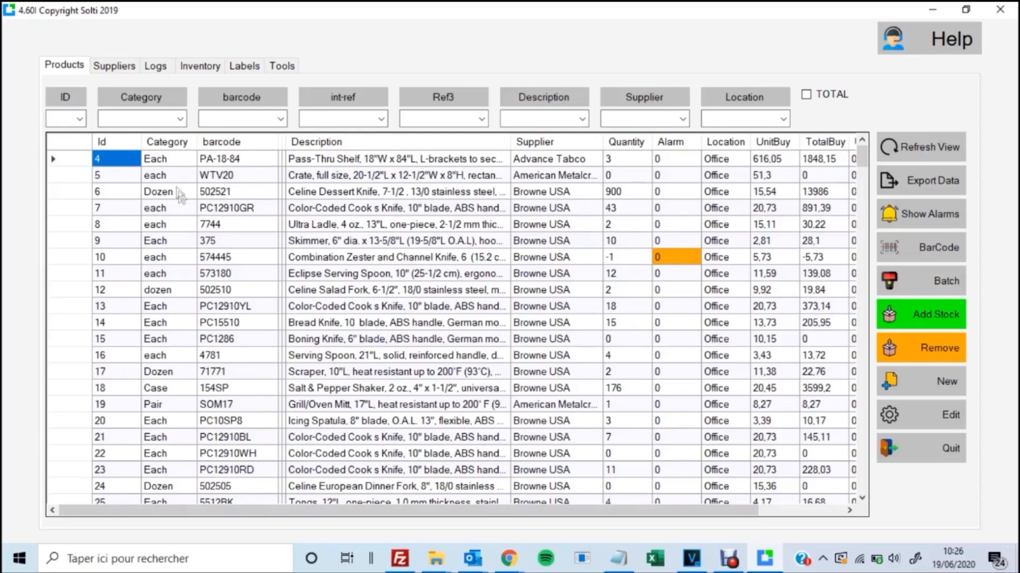
mouse_move(167, 141)
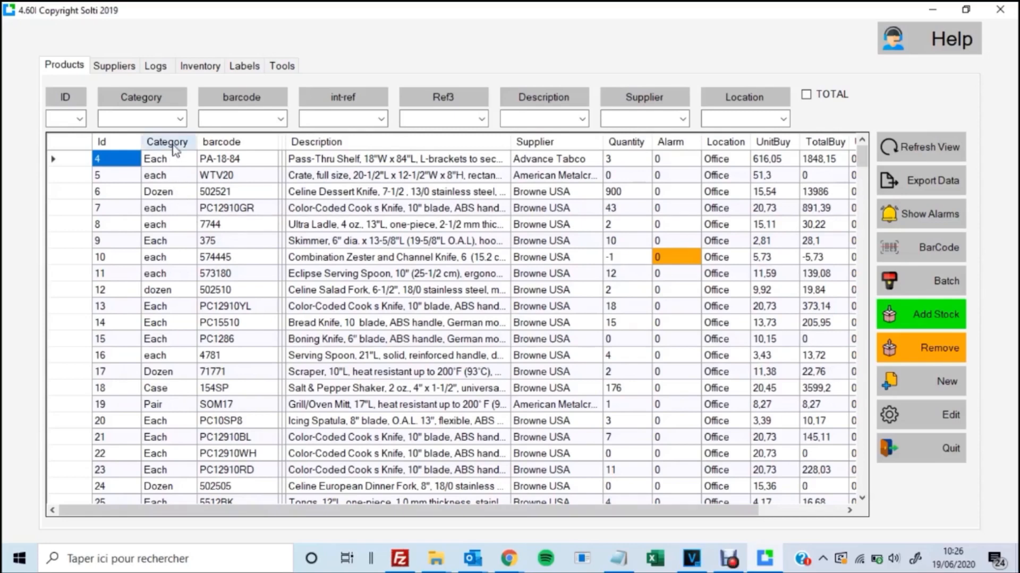
mouse_move(214, 263)
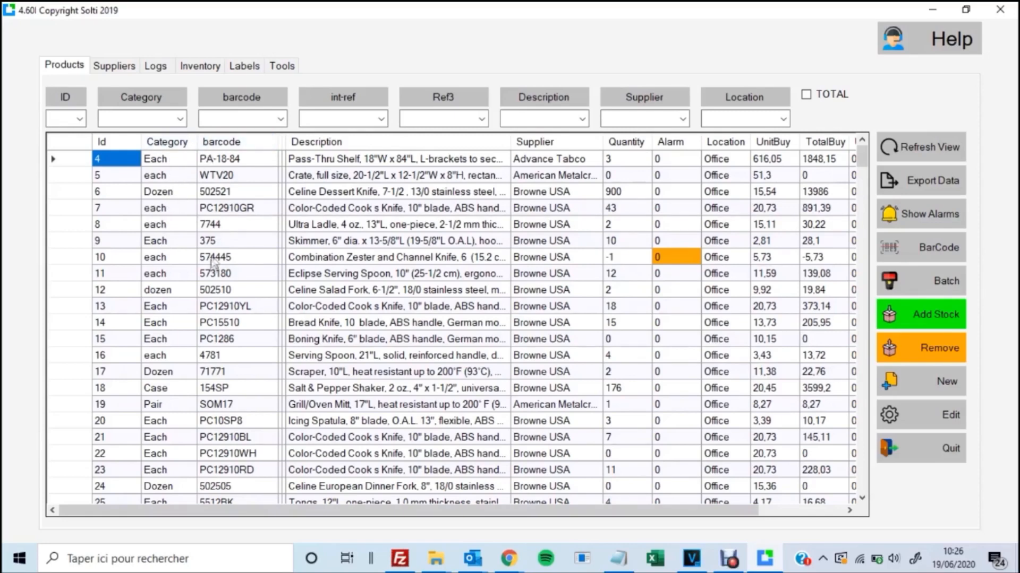
mouse_move(546, 265)
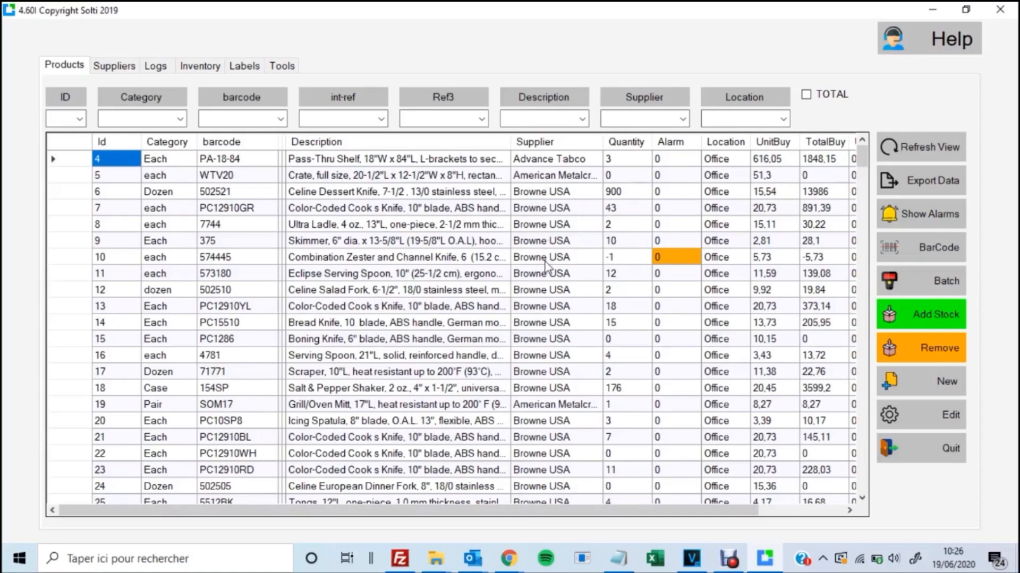
mouse_move(612, 241)
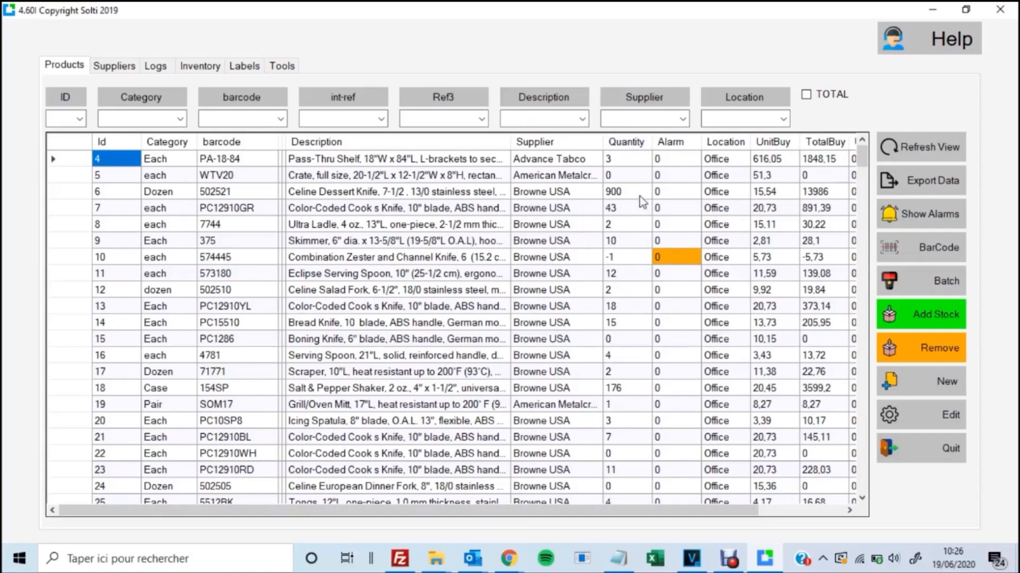
mouse_move(680, 167)
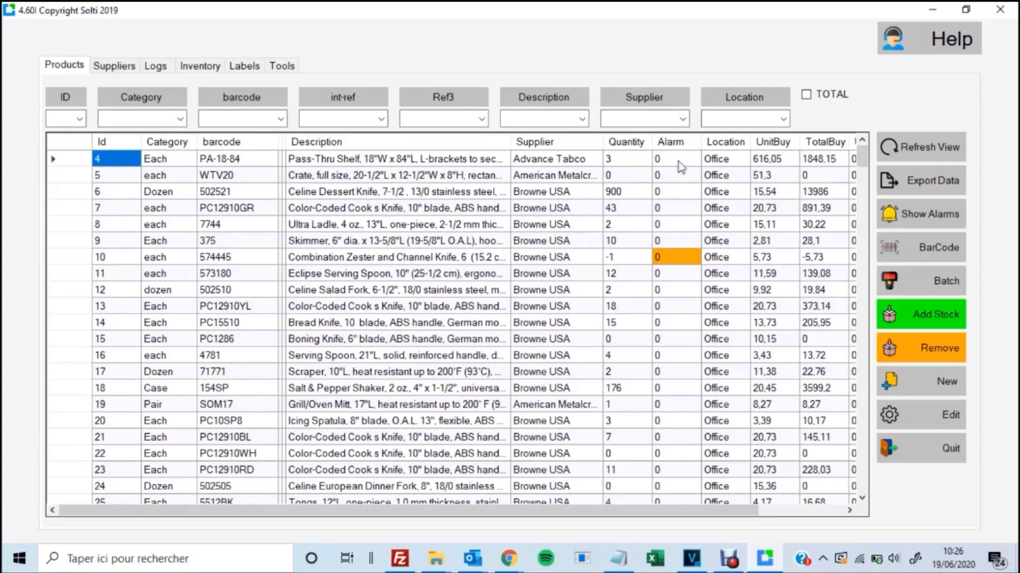
mouse_move(675, 198)
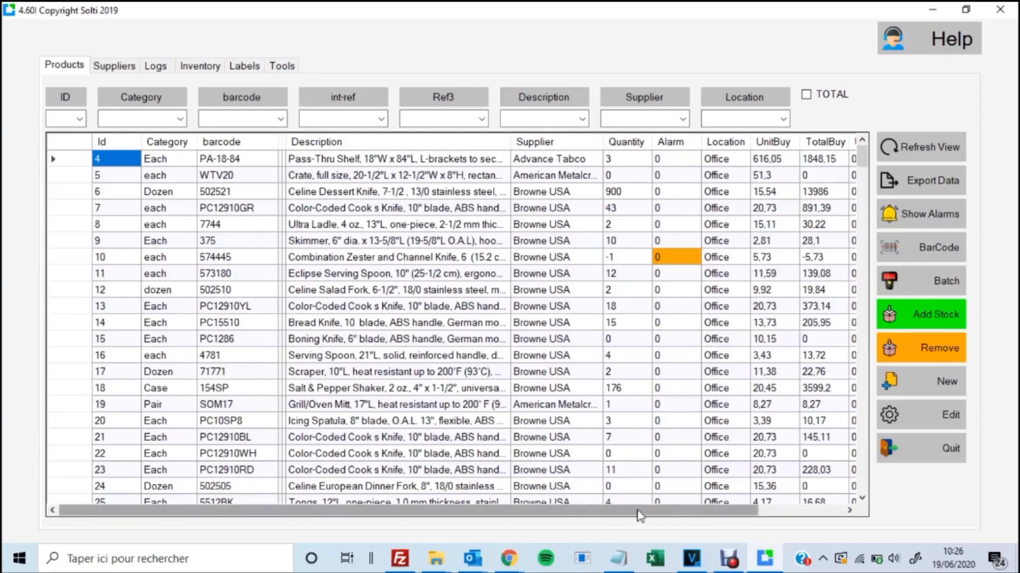
Step: Scroll the Products grid right to reveal the unit sell and total sell columns
scroll(right, 3)
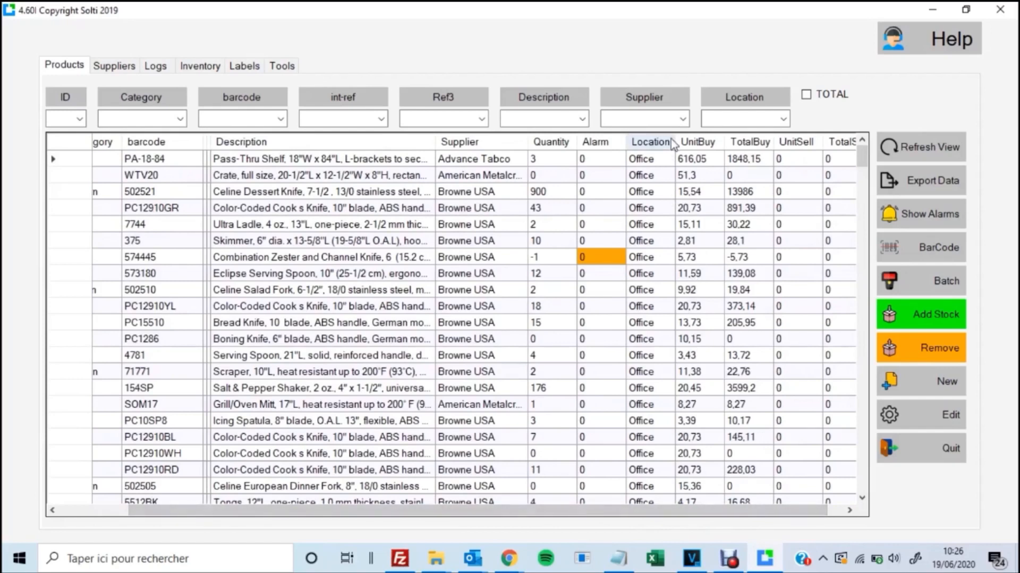
mouse_move(757, 168)
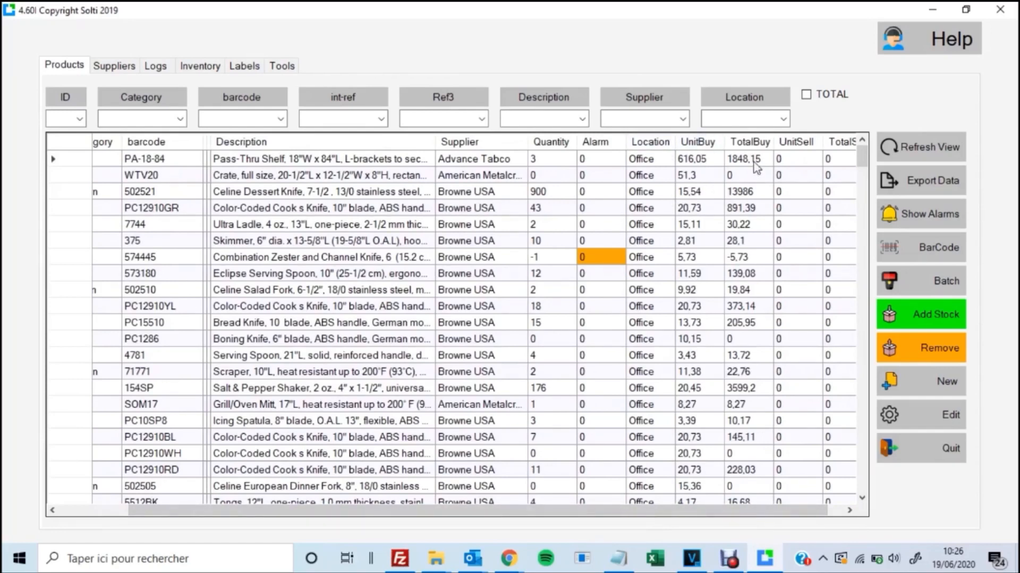
mouse_move(601, 205)
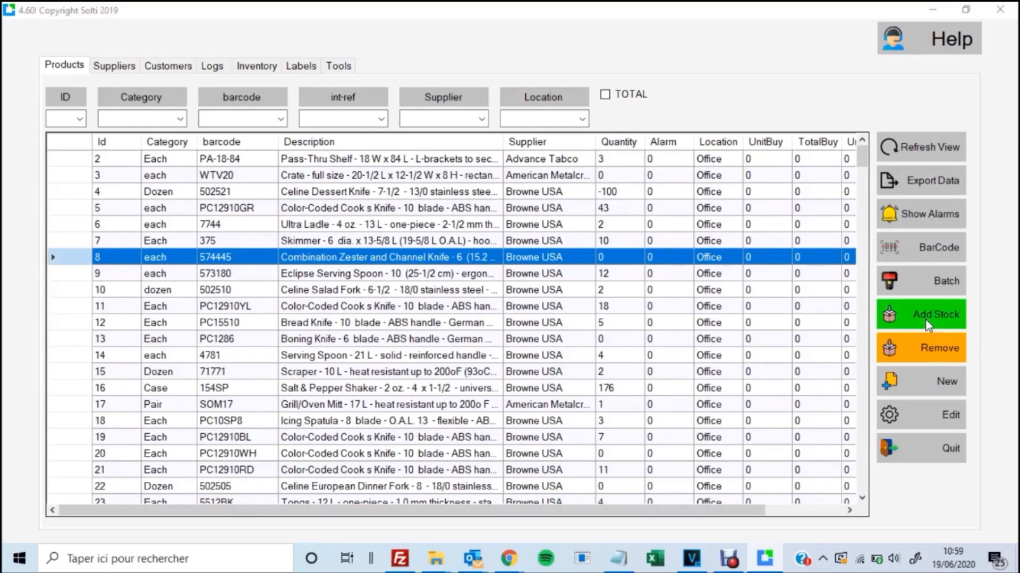
Step: Add 10 Combination Zester and Channel Knives to a new stock receipt
click(920, 315)
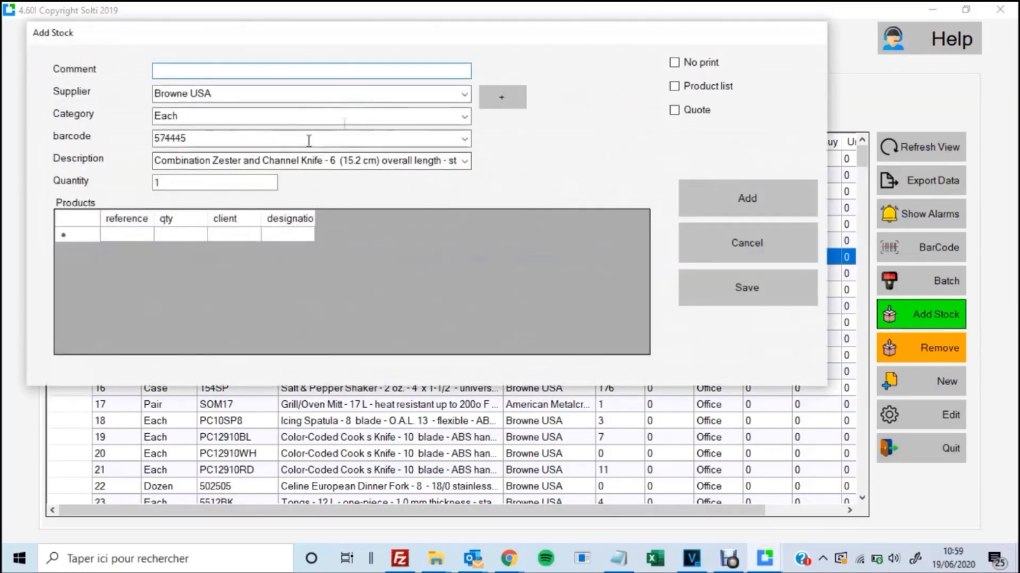
click(215, 182)
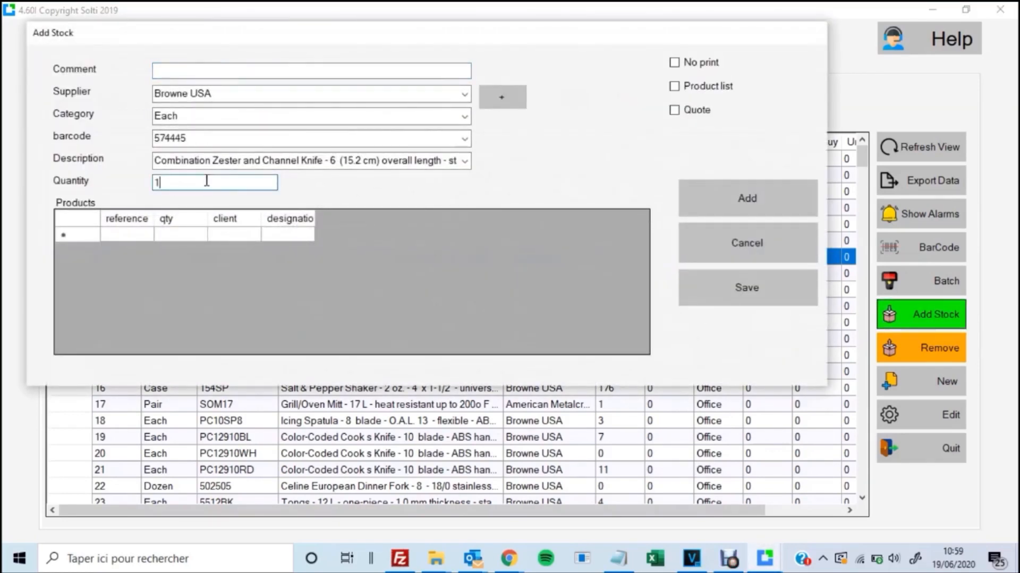
text(0)
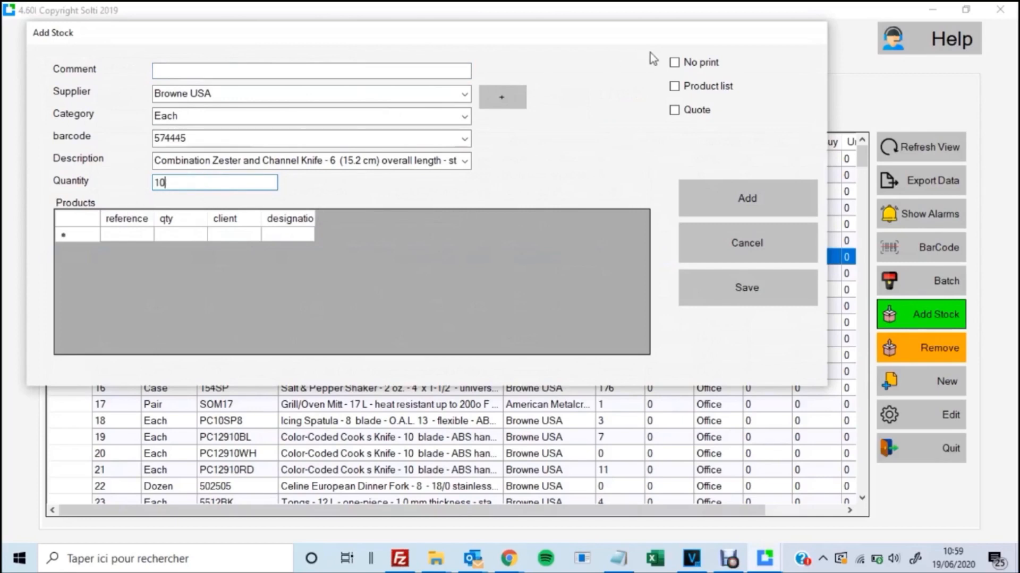
mouse_move(700, 127)
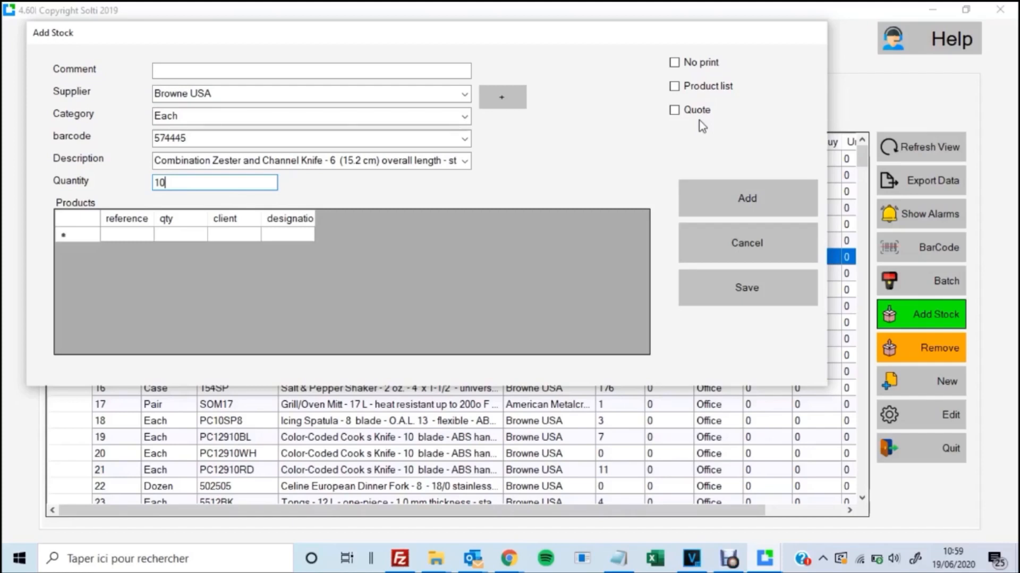
mouse_move(746, 199)
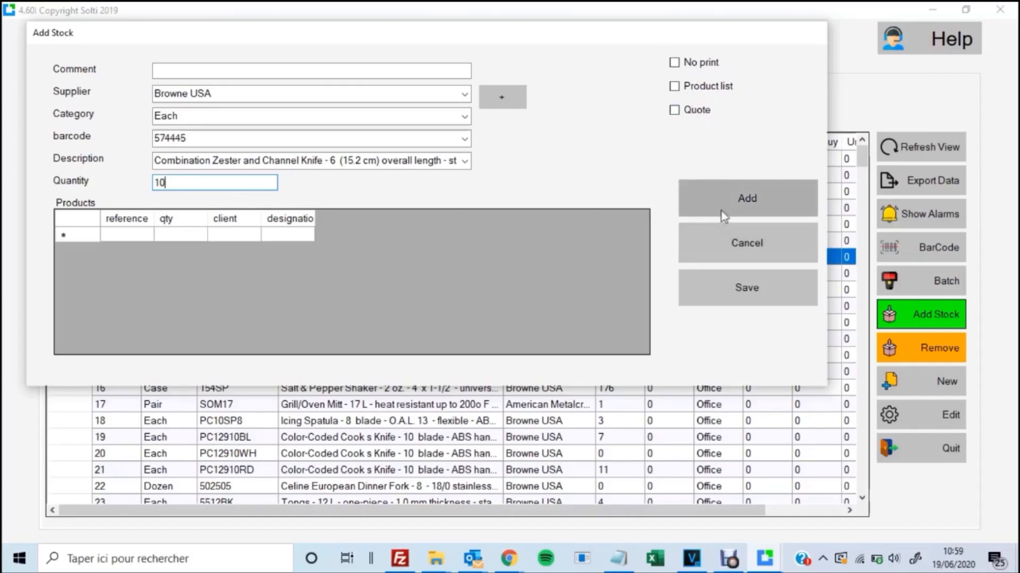
click(746, 199)
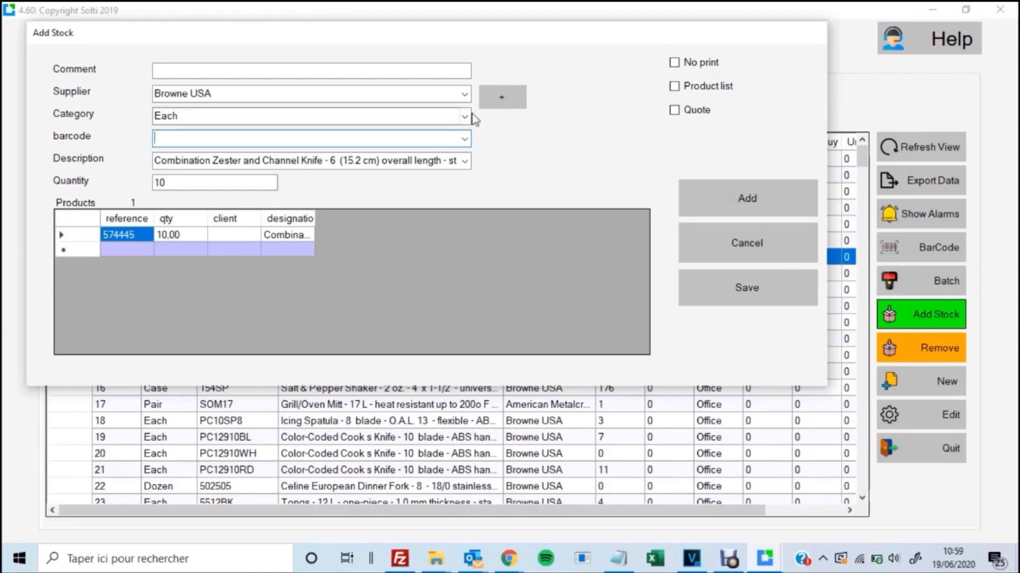
Step: Add 5 Pack squeeze bottles (barcode C12463C) to the receipt and save it
click(311, 114)
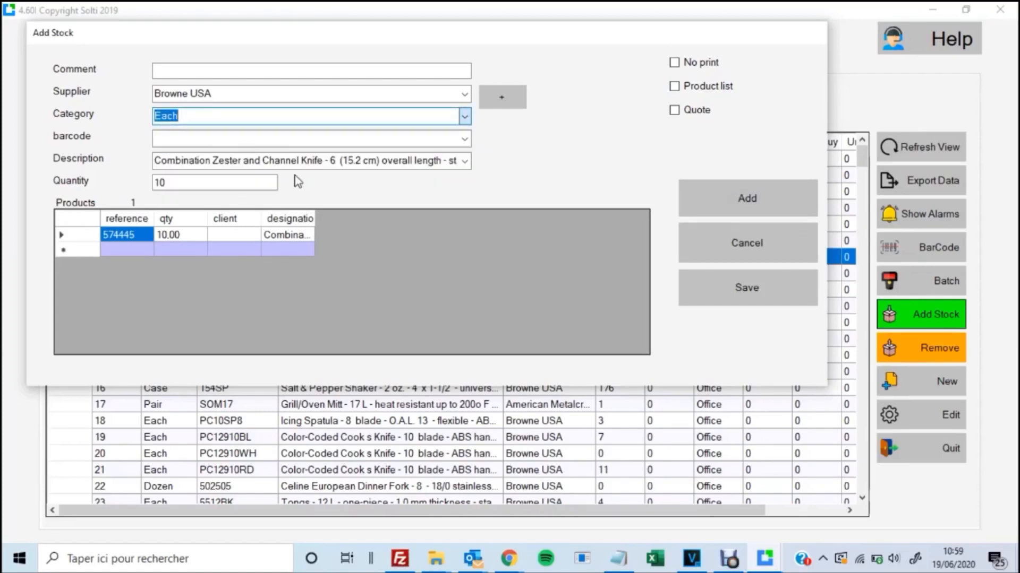
click(465, 138)
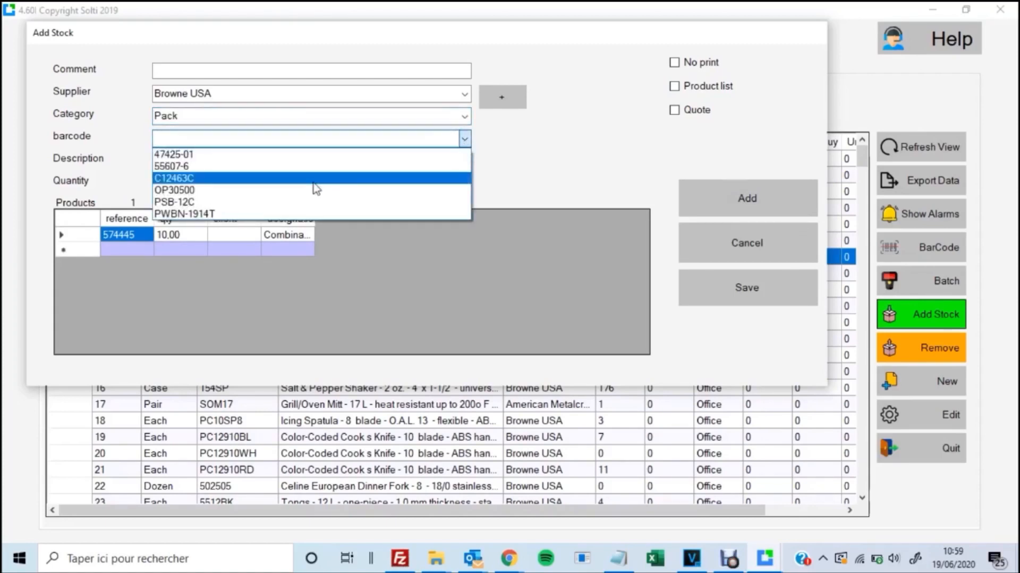
click(173, 178)
text(5)
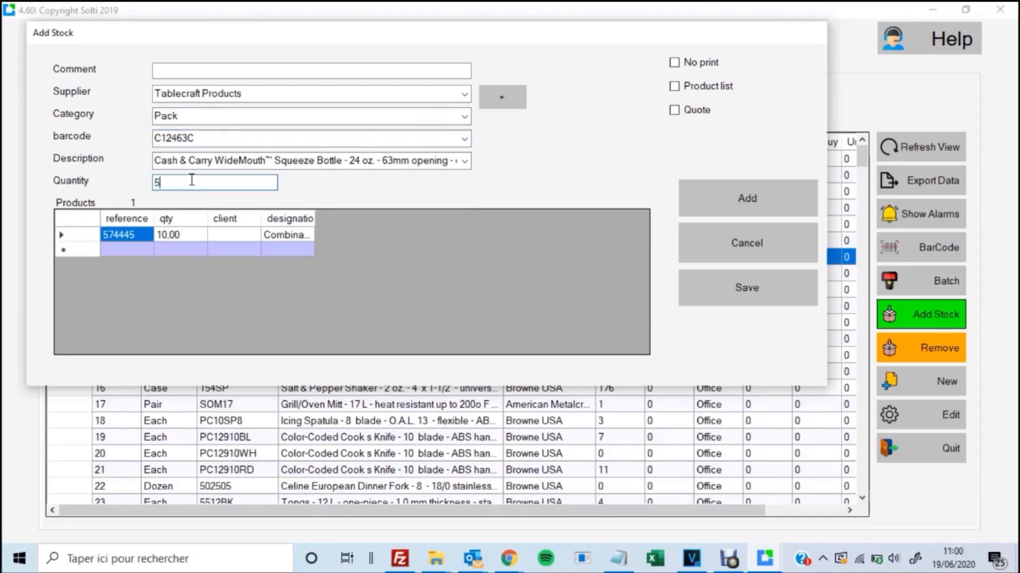
click(747, 198)
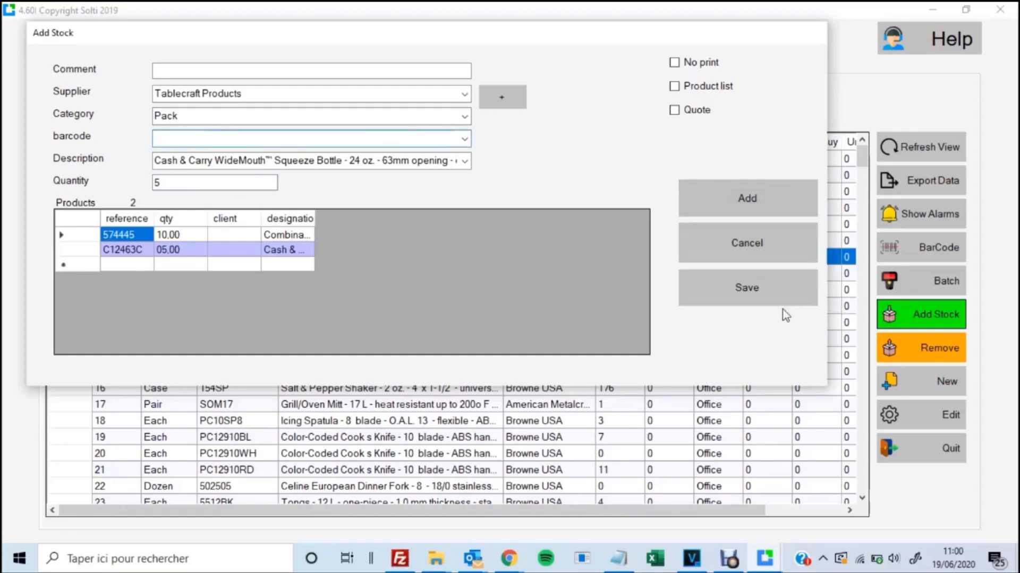
click(745, 288)
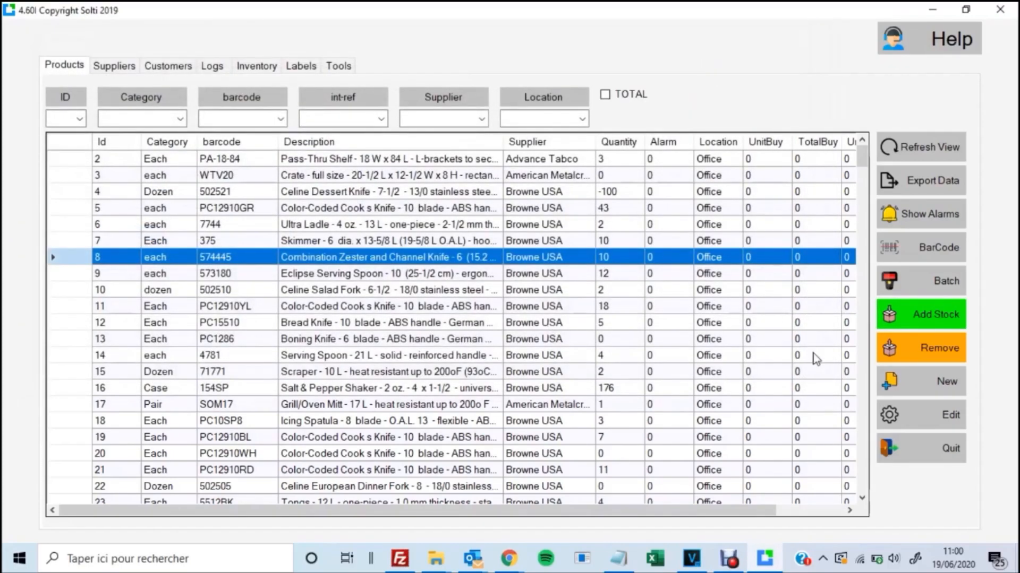
mouse_move(640, 318)
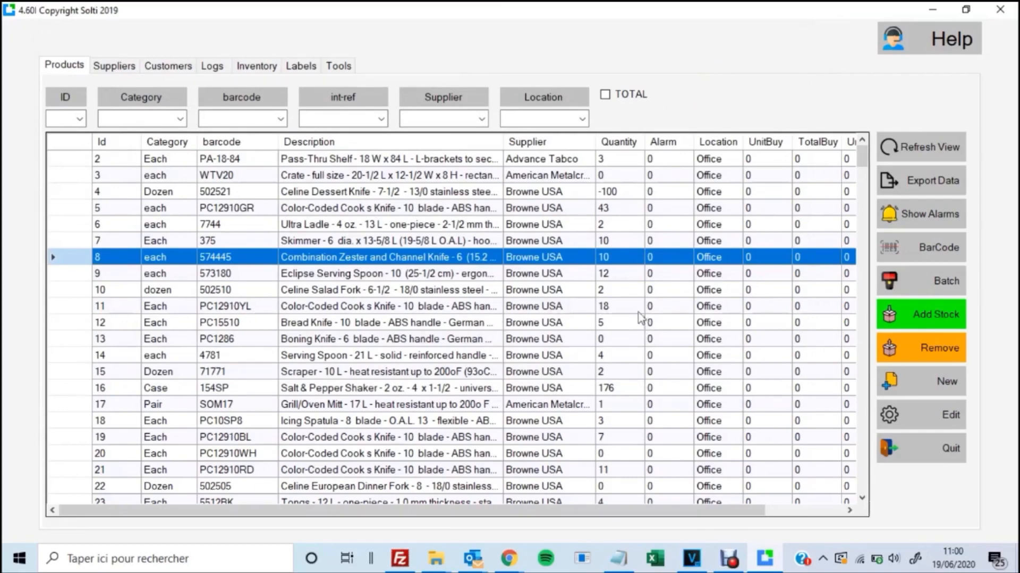
mouse_move(895, 364)
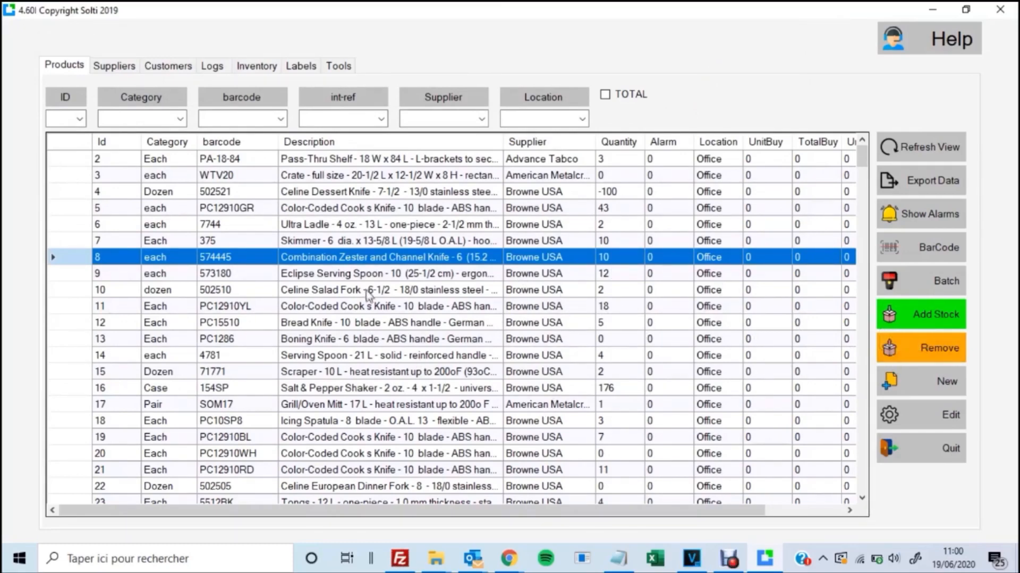
Step: Remove 1 unit of knife PC12910YL from stock for user SOLTI SOFTWARE and save
right_click(367, 306)
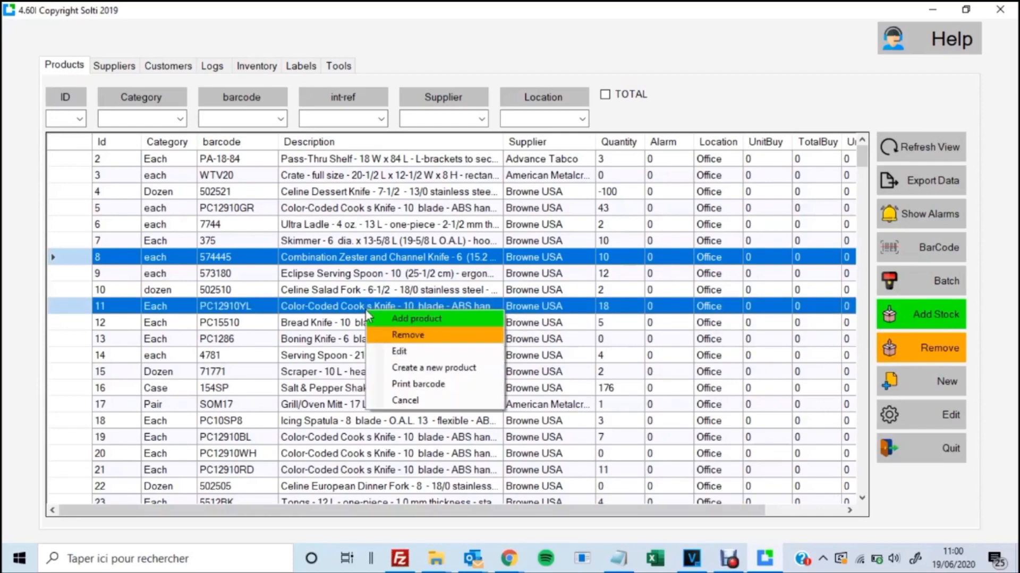
click(407, 334)
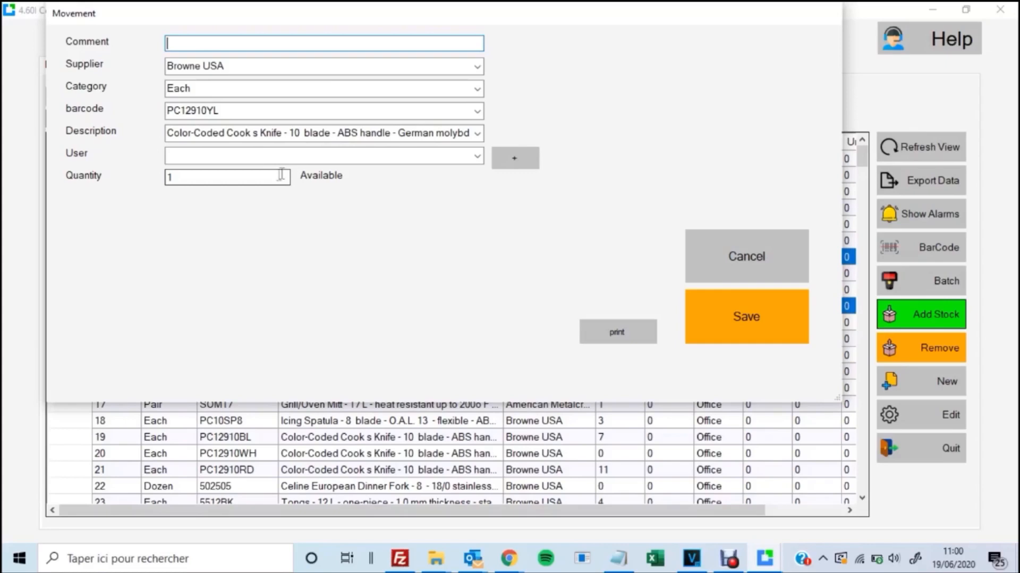
mouse_move(310, 156)
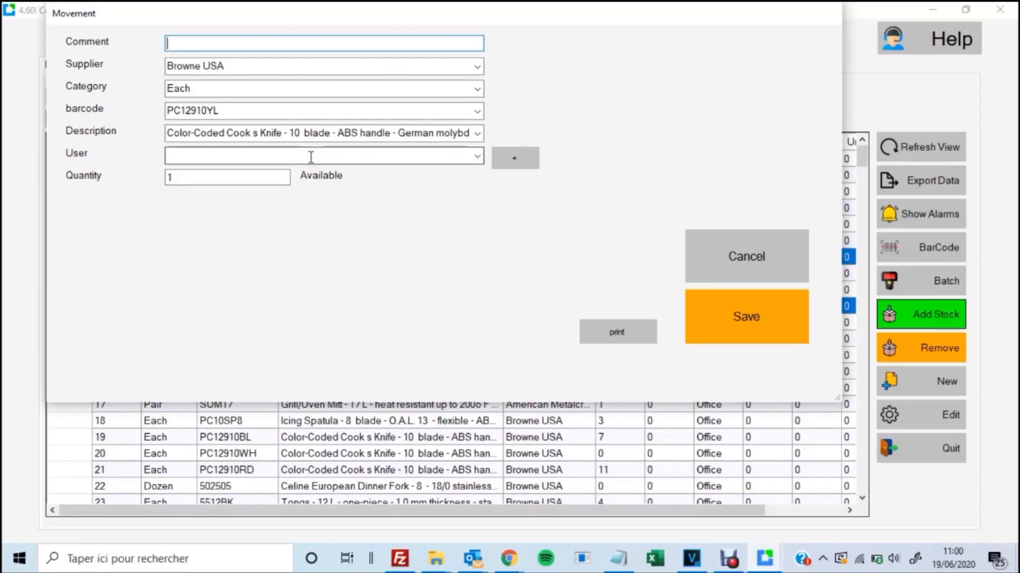
mouse_move(116, 174)
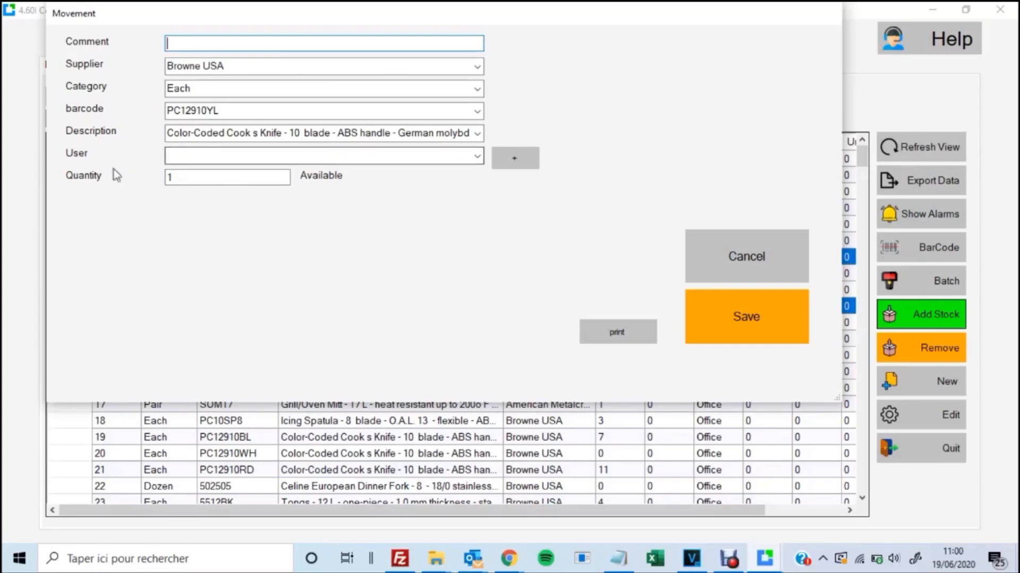
mouse_move(147, 199)
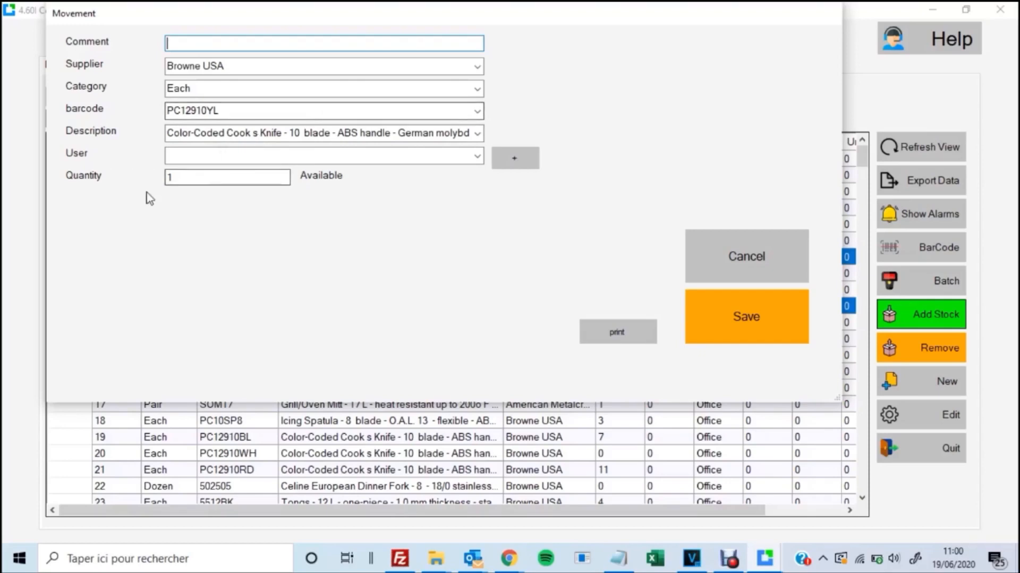
mouse_move(330, 155)
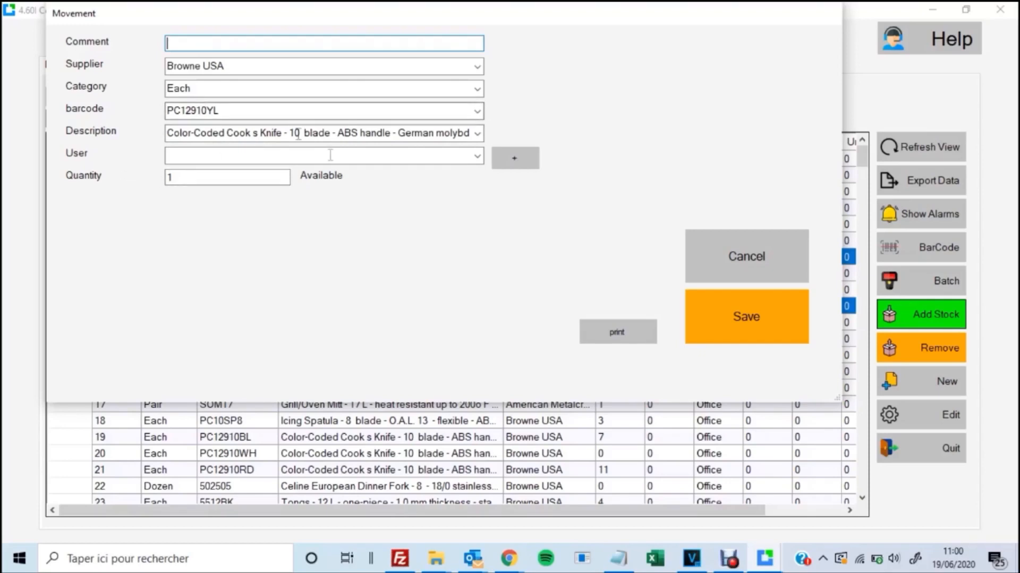
click(476, 156)
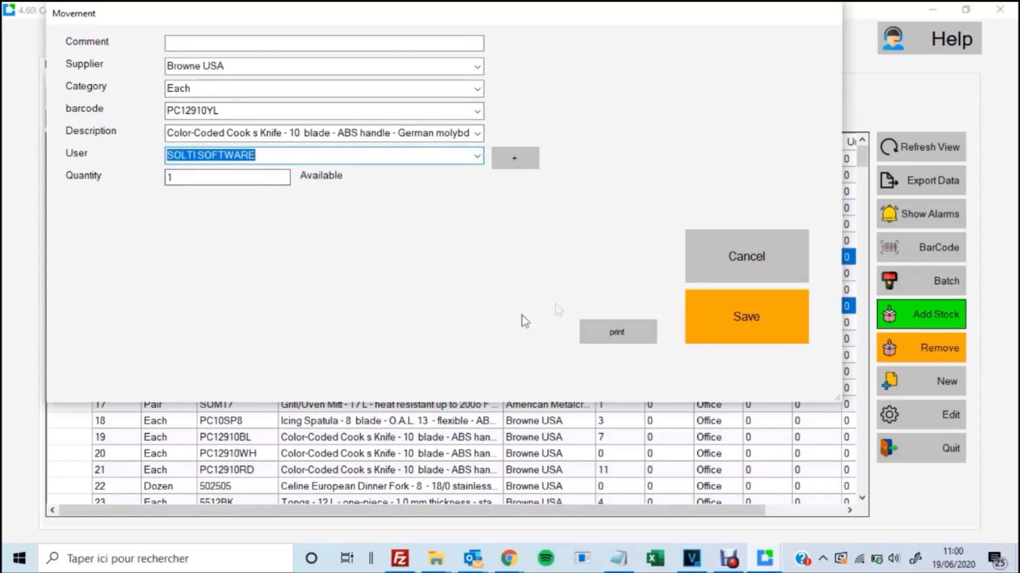
click(746, 256)
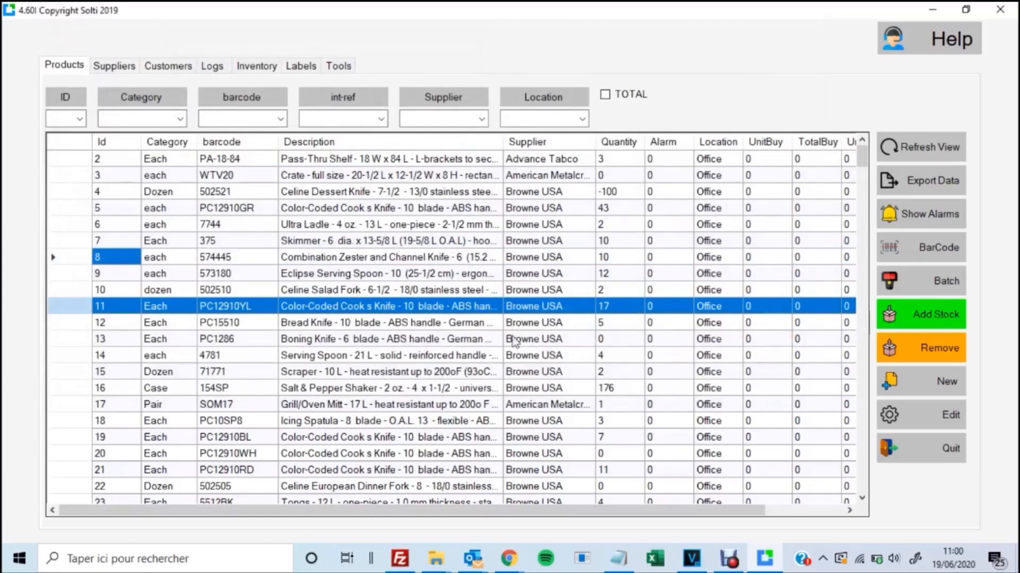
mouse_move(437, 271)
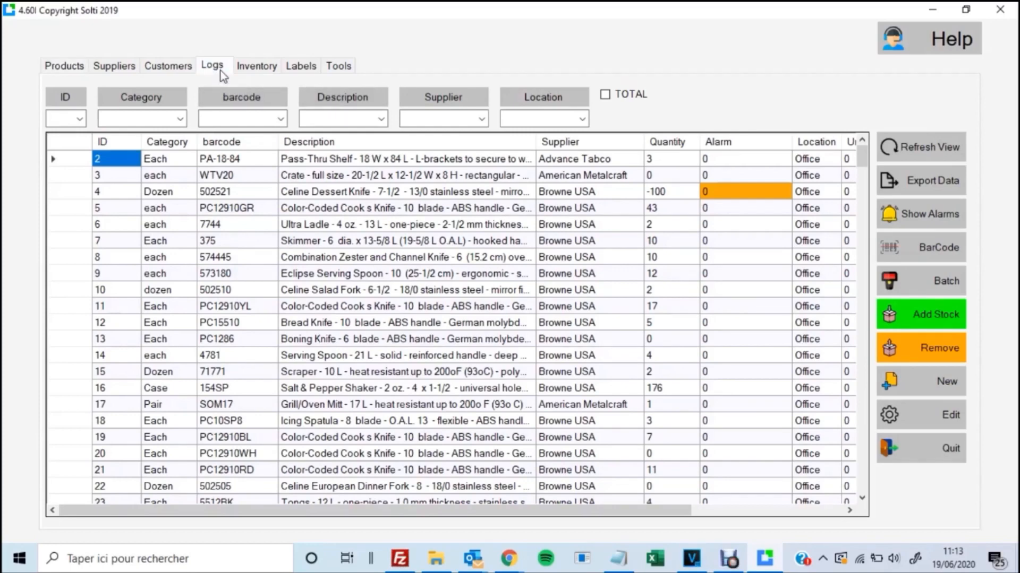
Step: Show the Logs with the Dates column widened and the User and Customer columns visible
click(212, 66)
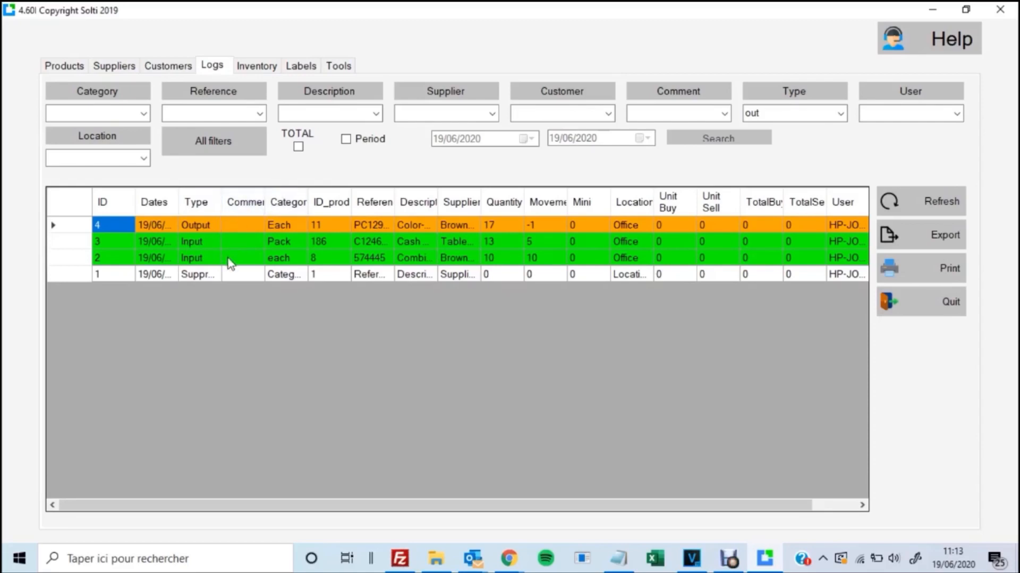
mouse_move(196, 202)
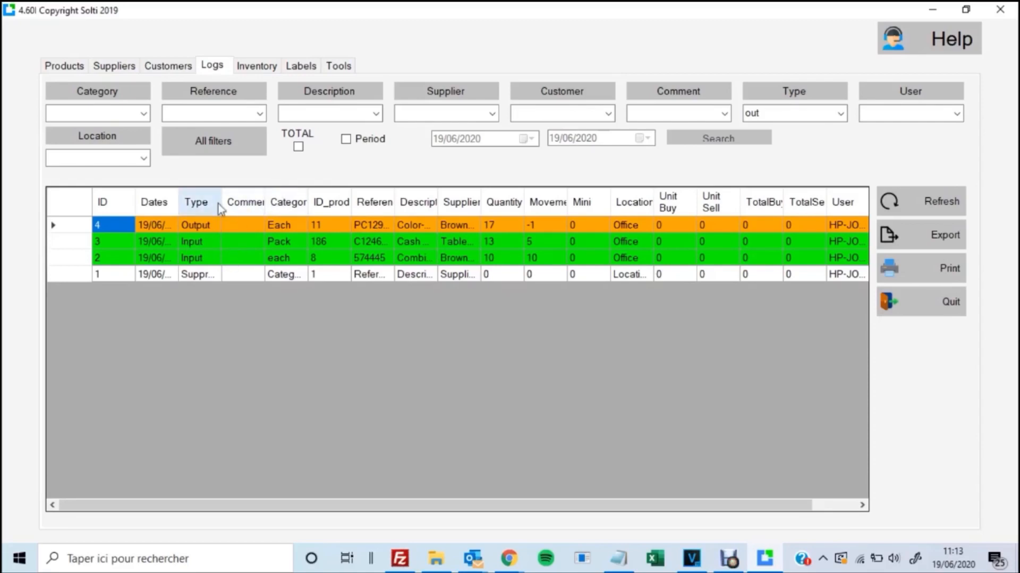
mouse_move(224, 196)
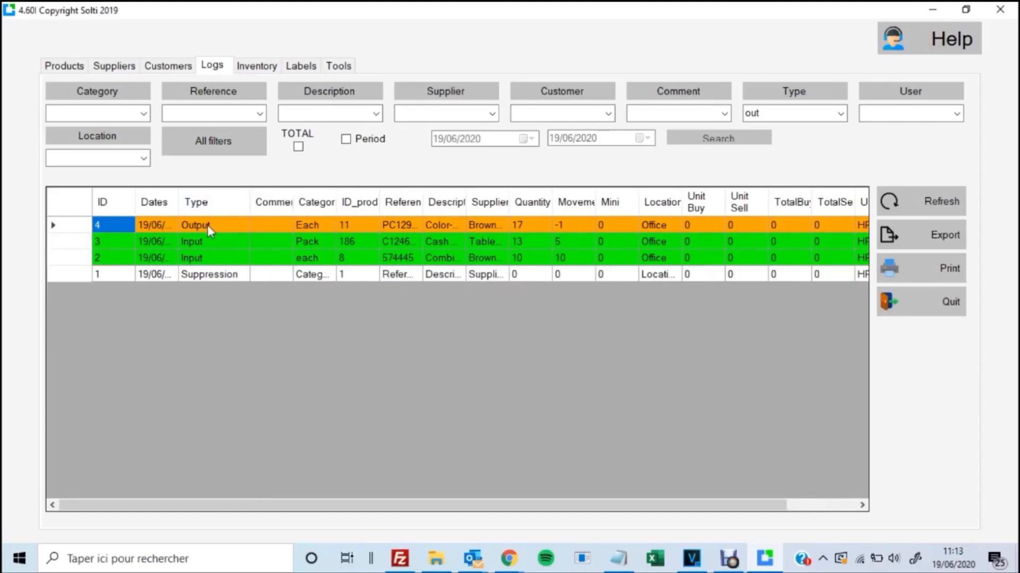
mouse_move(175, 202)
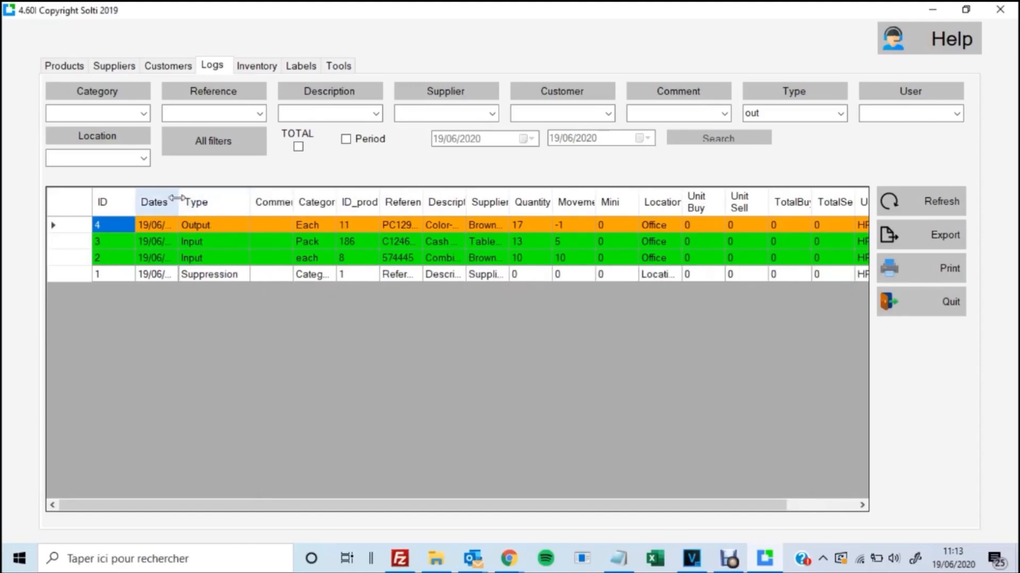
drag(177, 202, 228, 202)
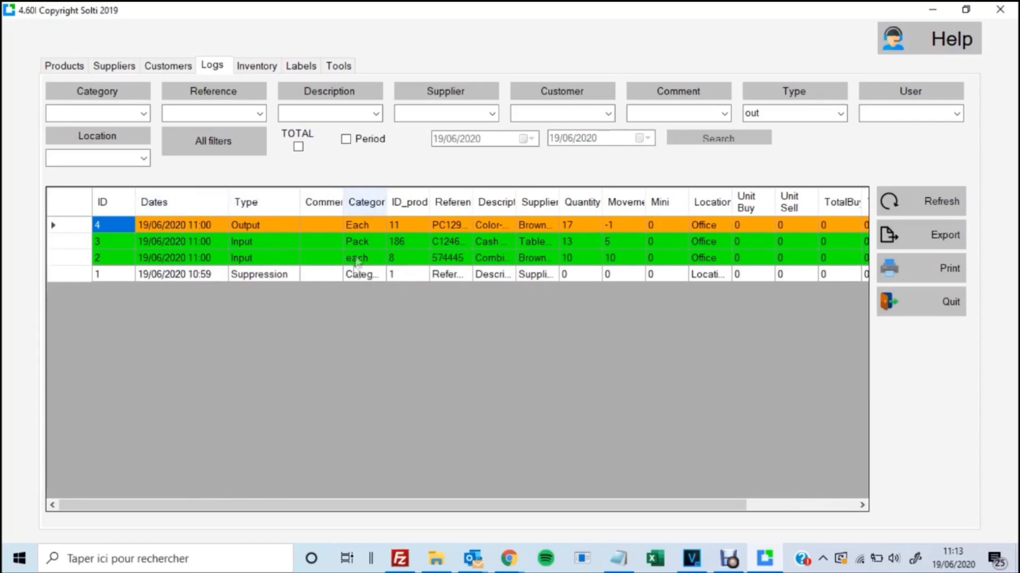
mouse_move(491, 516)
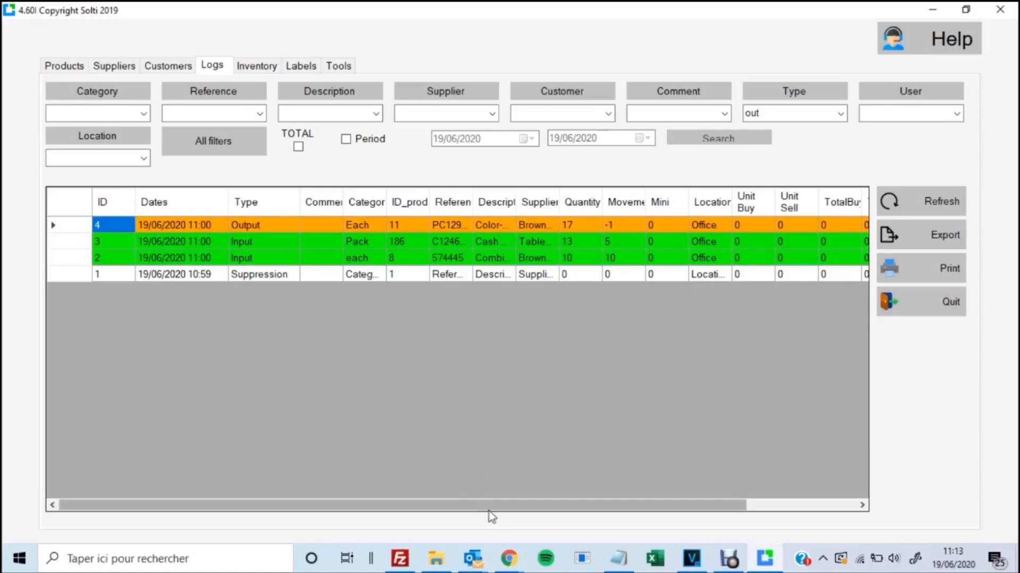
scroll(right, 3)
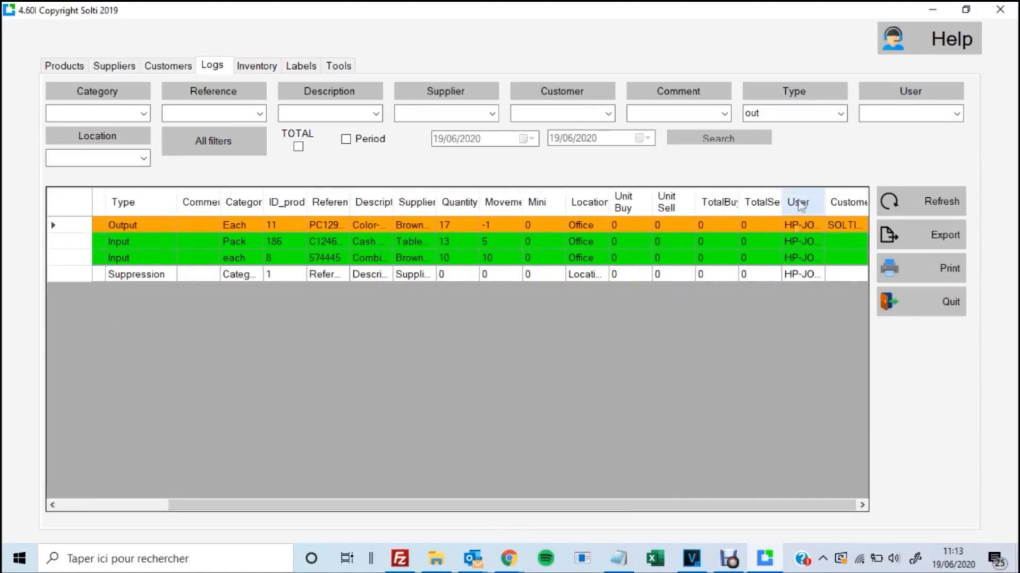
mouse_move(848, 208)
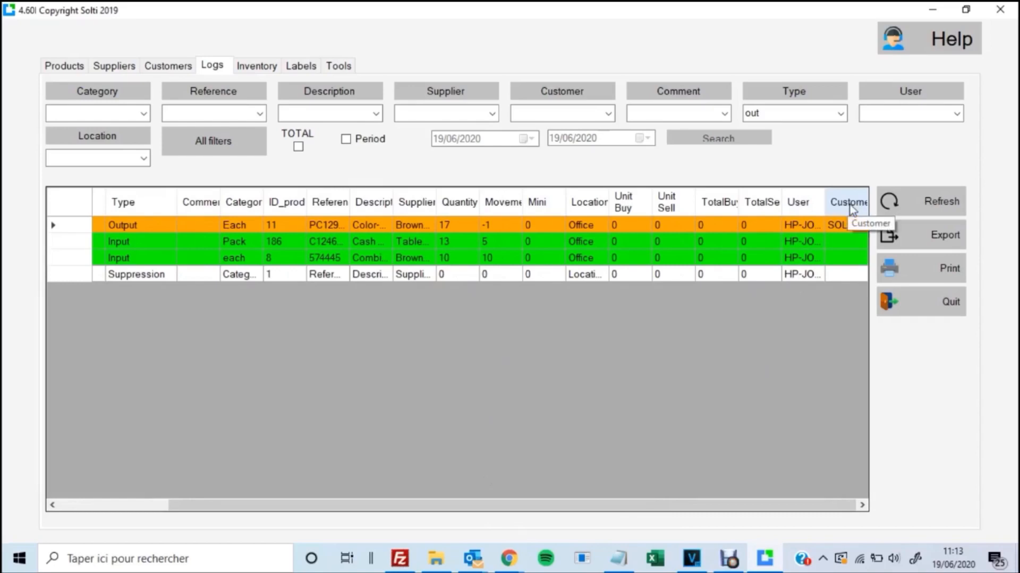
mouse_move(849, 235)
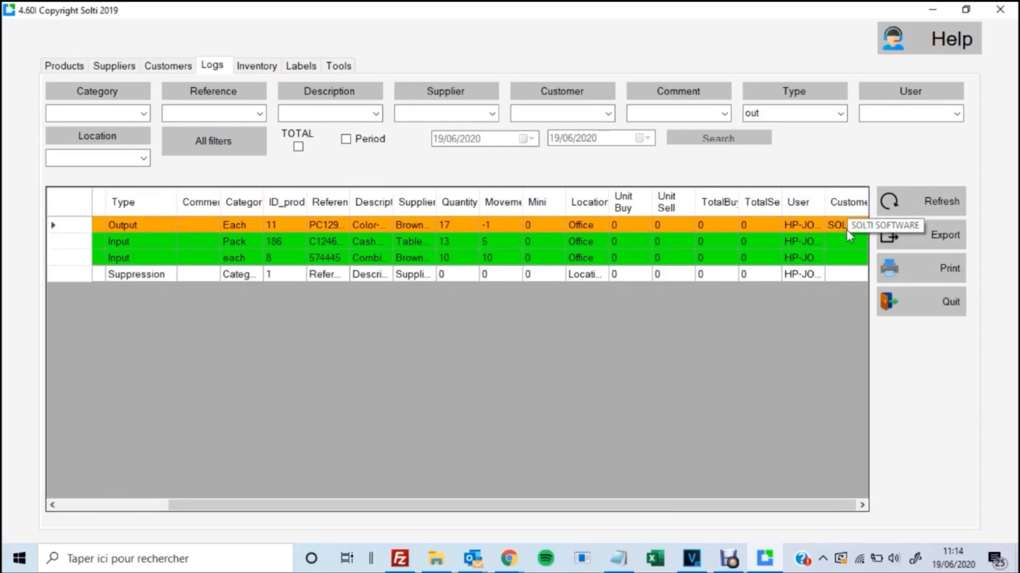
mouse_move(647, 281)
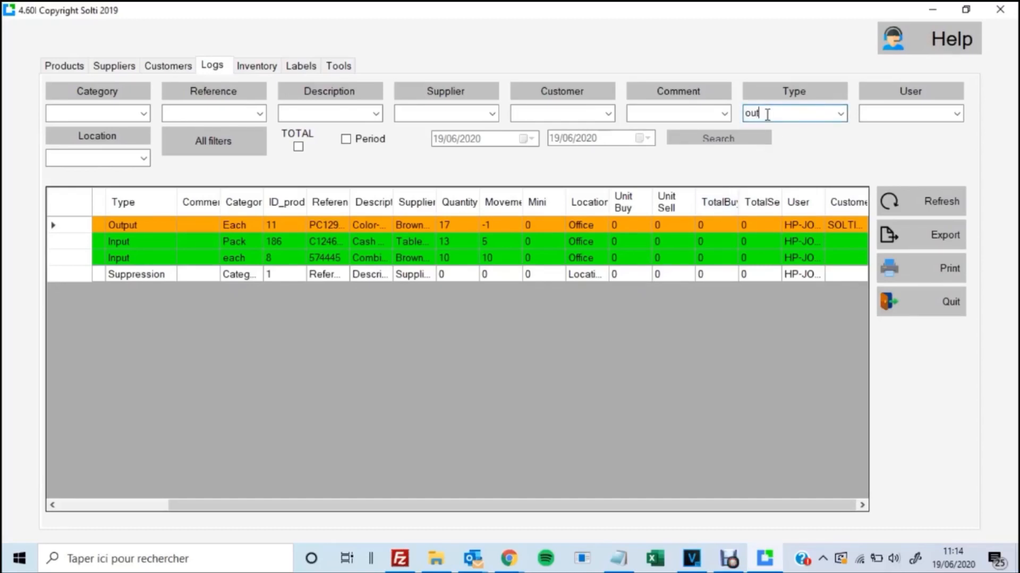
mouse_move(459, 109)
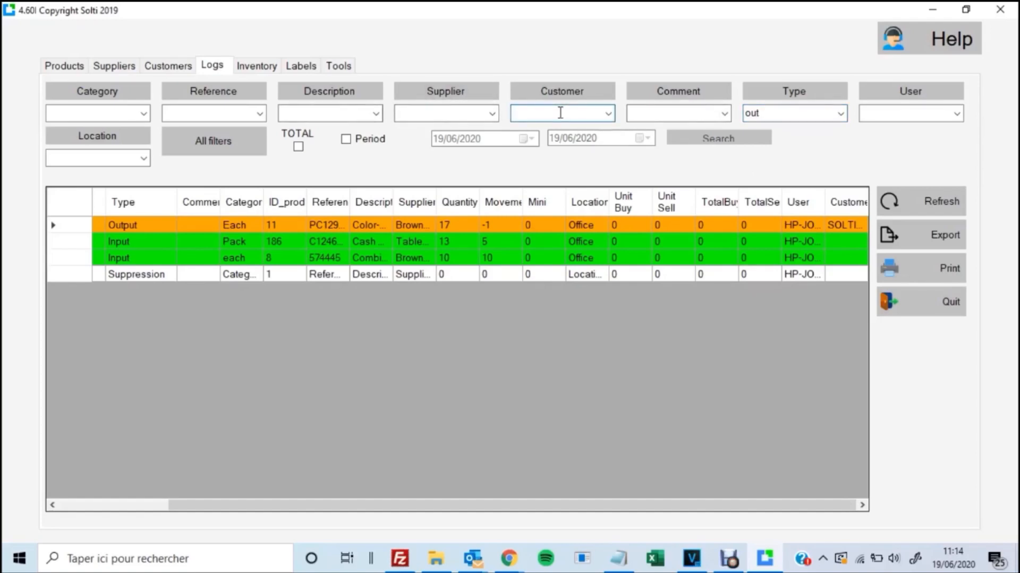
Step: Filter the logs to customer SOLTI for the period 01/06/2020 to 30/06/2020
text(SOLTI)
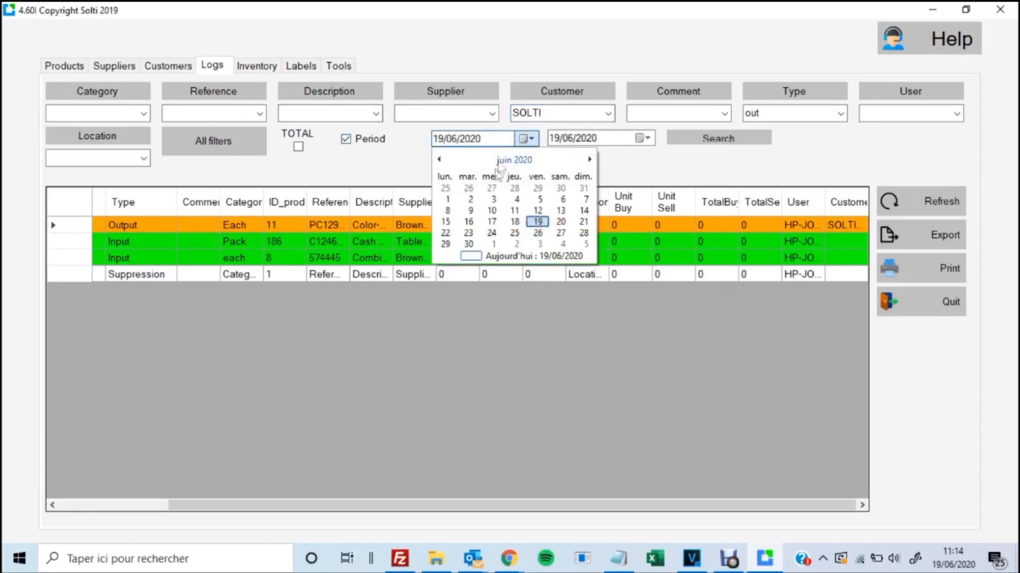
click(447, 200)
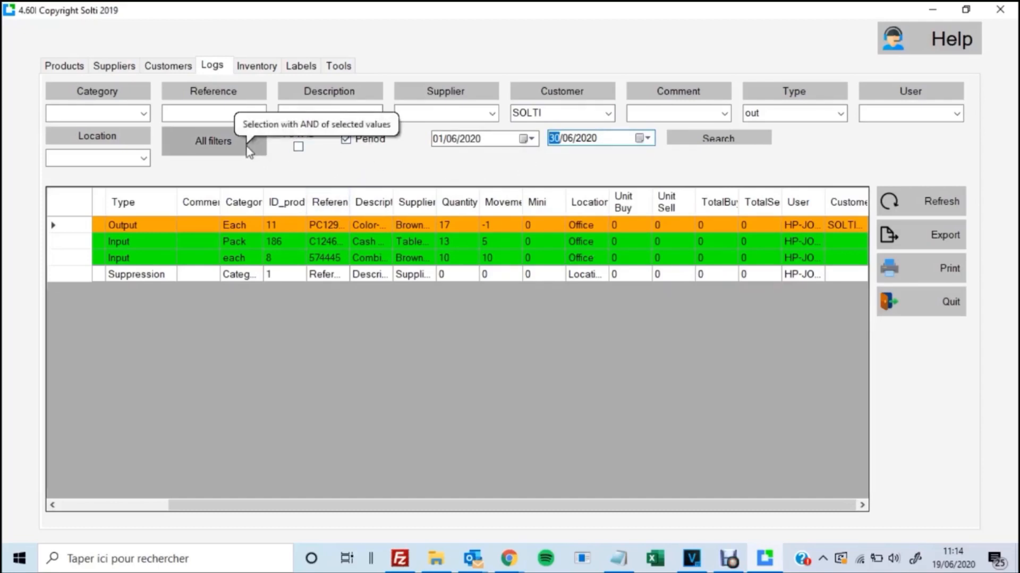
click(717, 138)
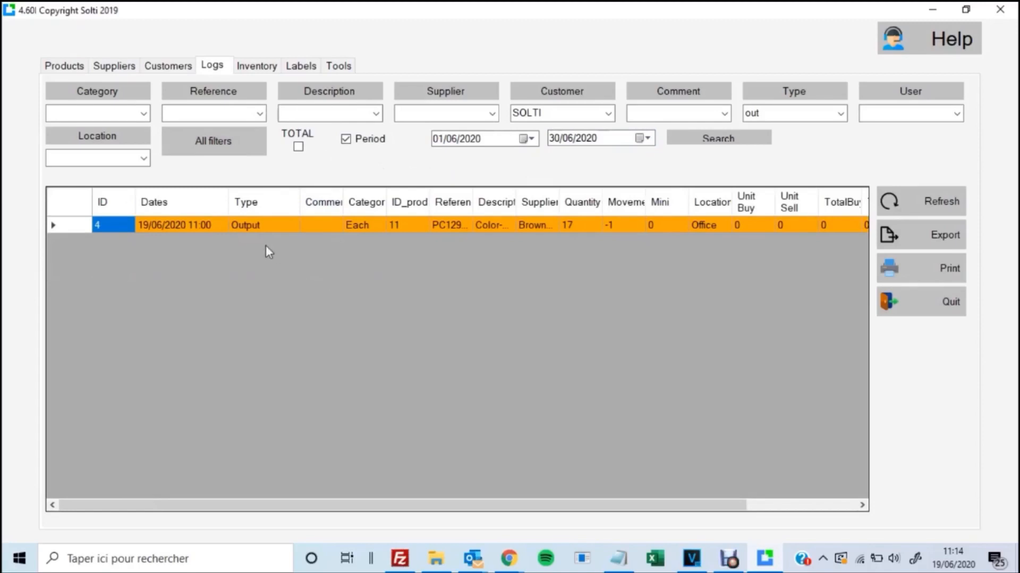
mouse_move(404, 247)
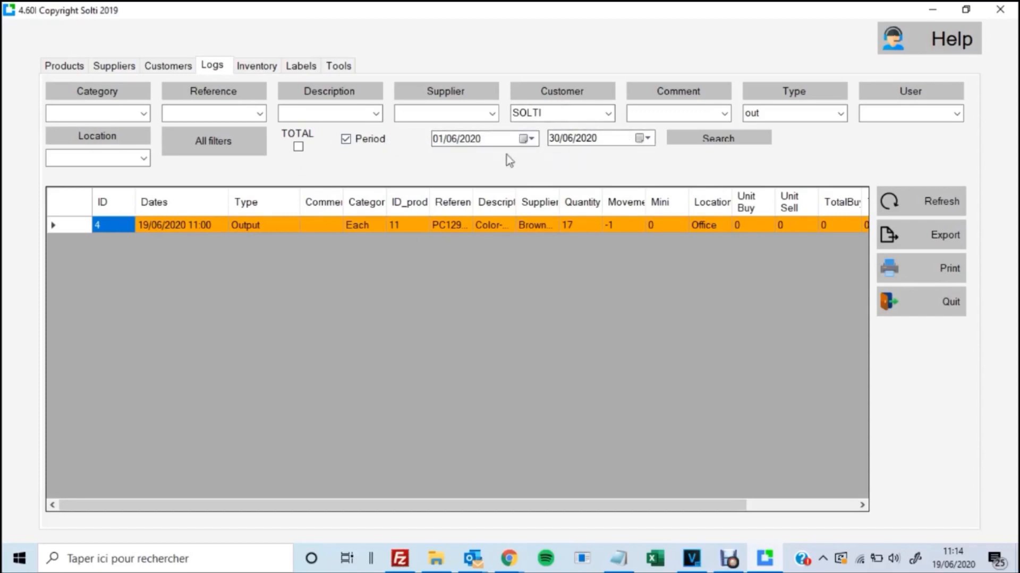
mouse_move(474, 407)
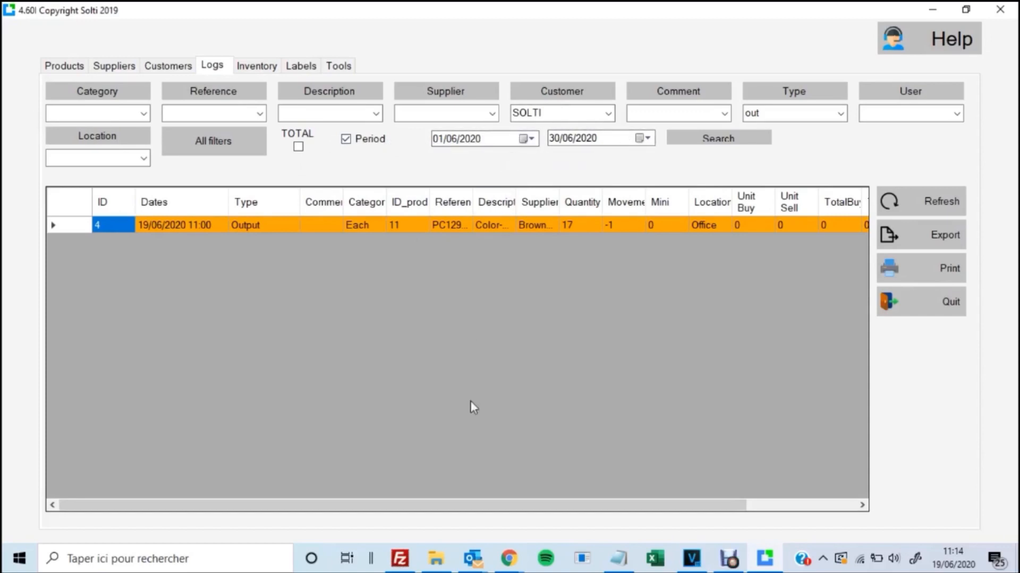
mouse_move(893, 259)
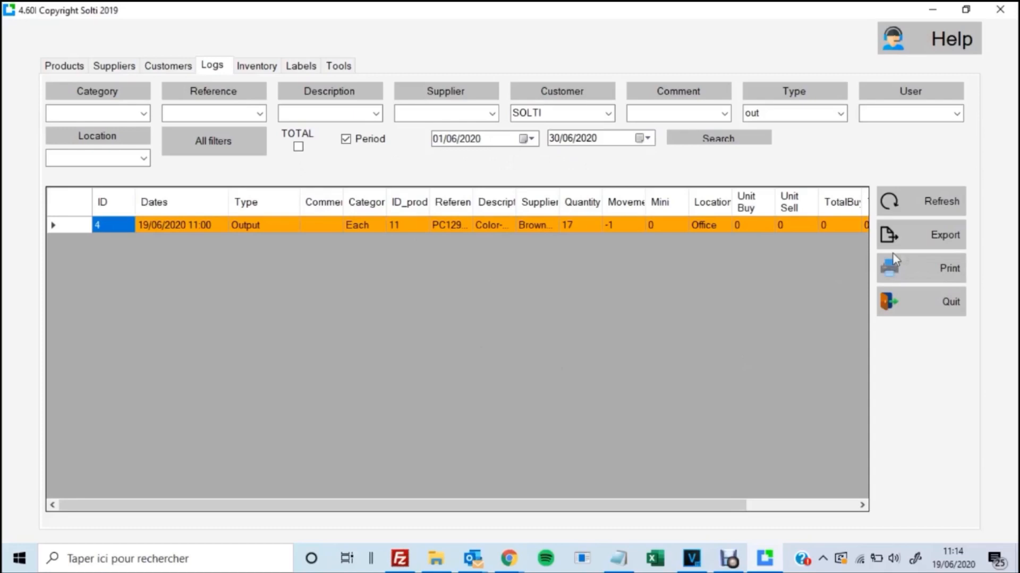
mouse_move(692, 358)
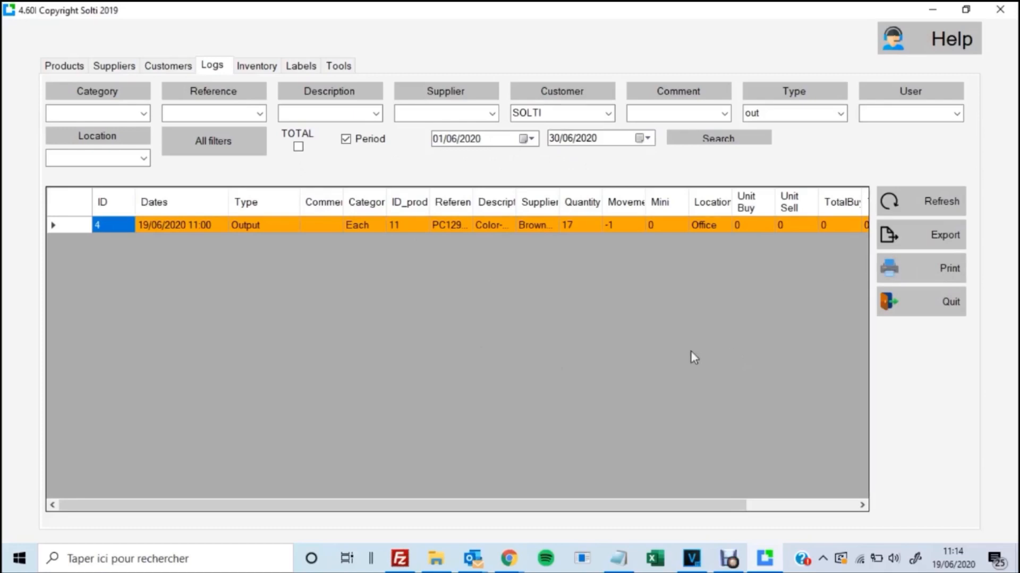
mouse_move(631, 366)
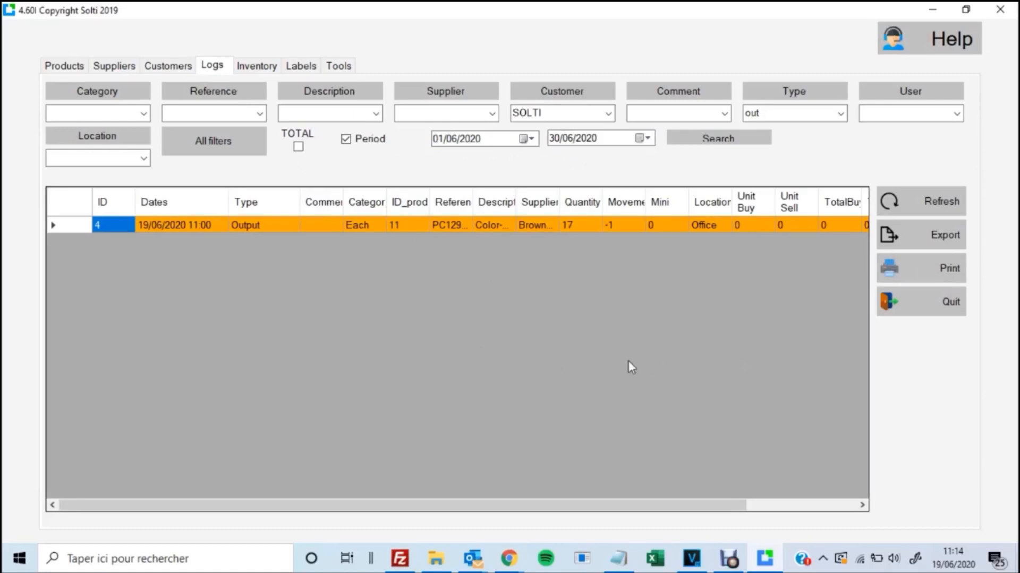
mouse_move(616, 316)
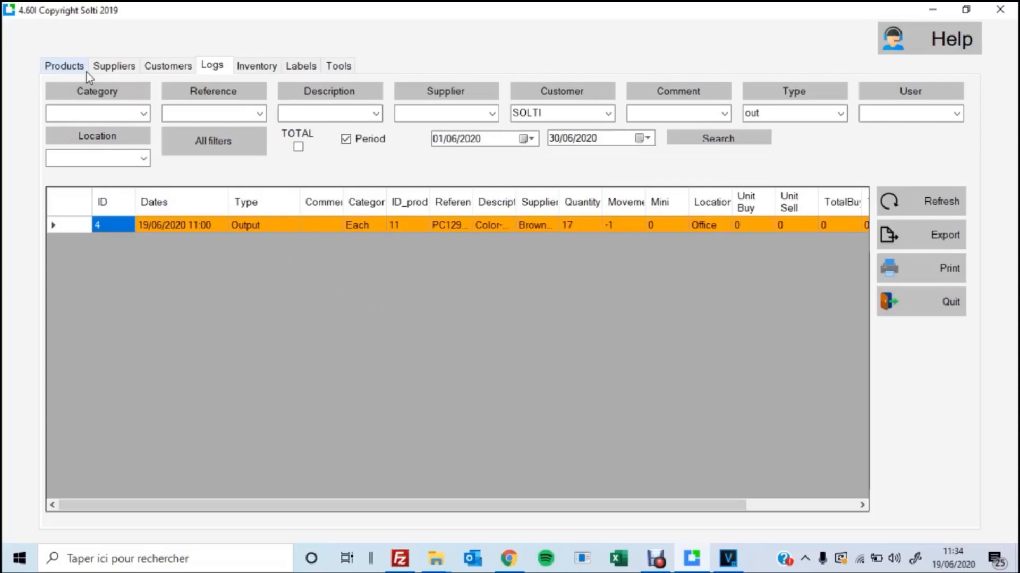
mouse_move(239, 268)
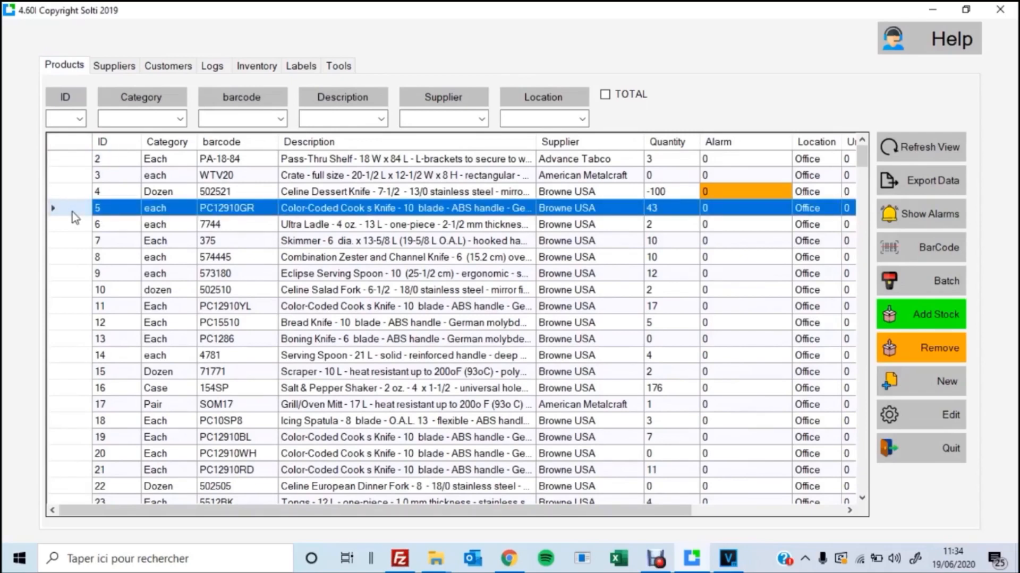
mouse_move(141, 216)
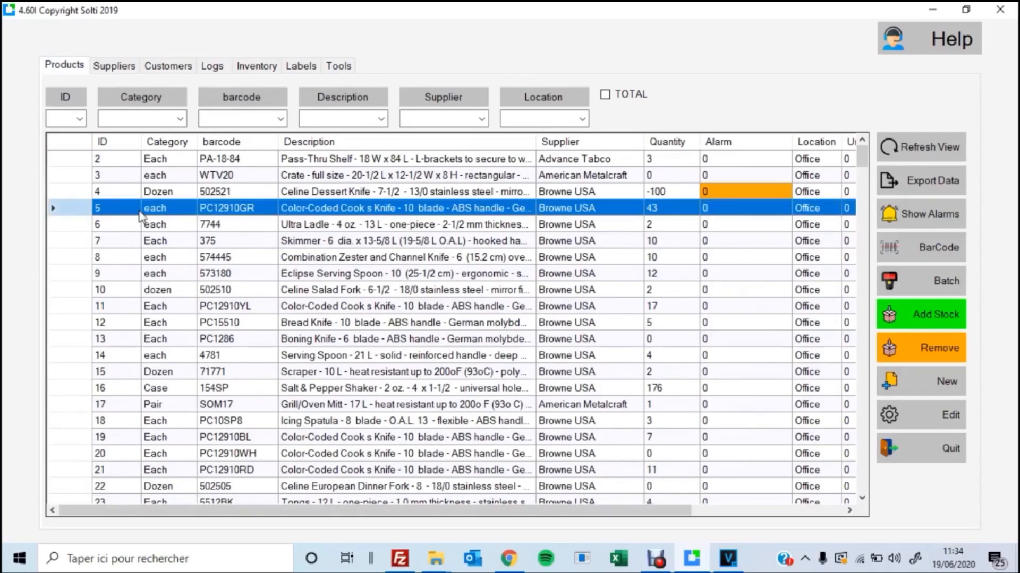
Step: Bring up the context actions on the product list
right_click(154, 207)
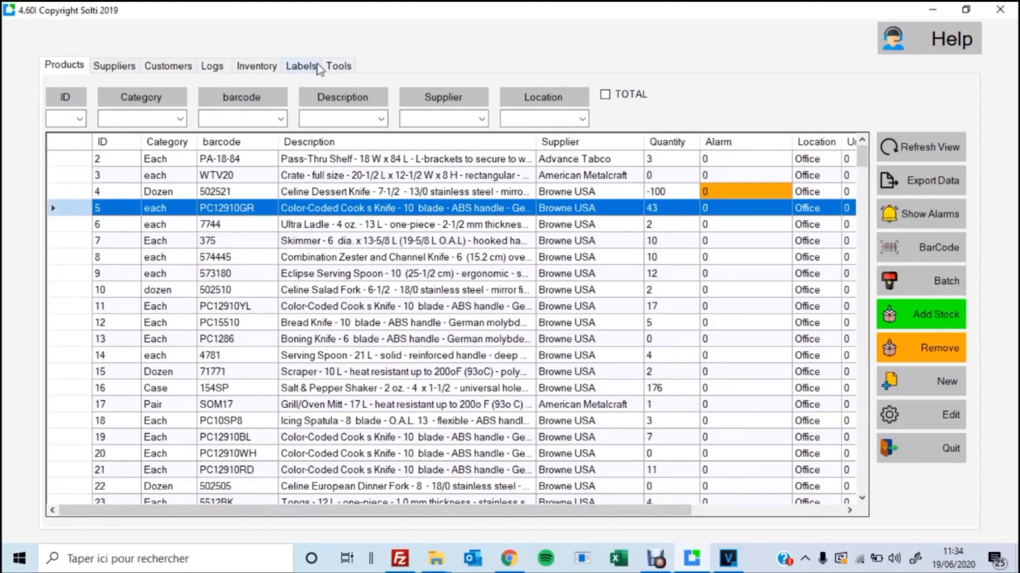
Step: Set up a Kit category label for the Sparta brush kit 4002100 and print the list
click(301, 66)
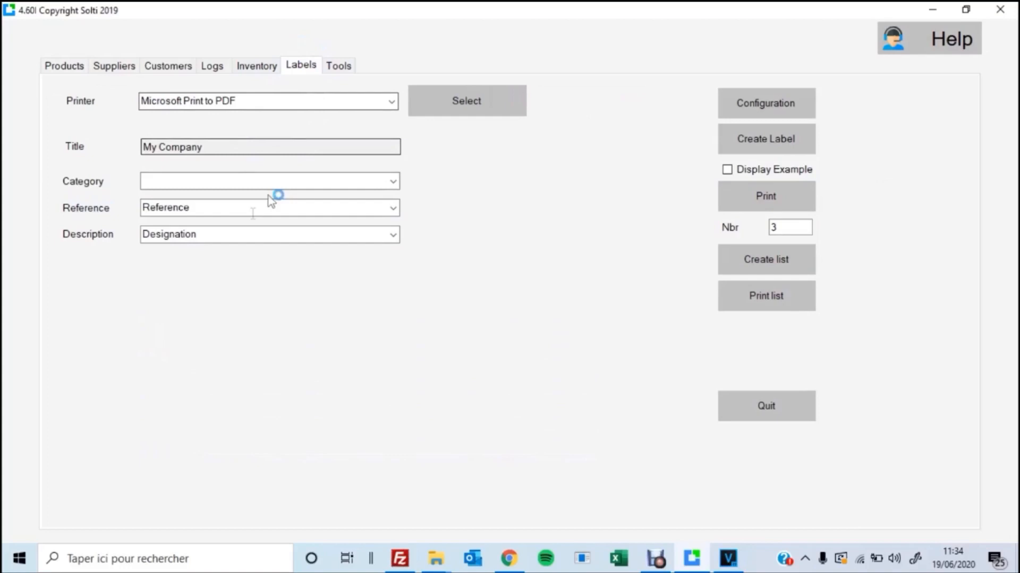
click(392, 180)
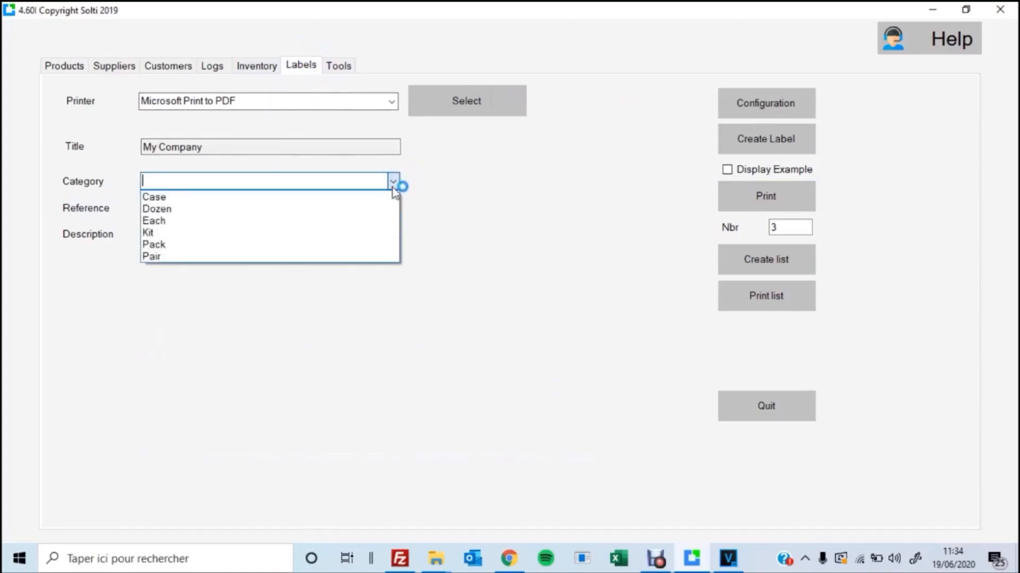
click(149, 232)
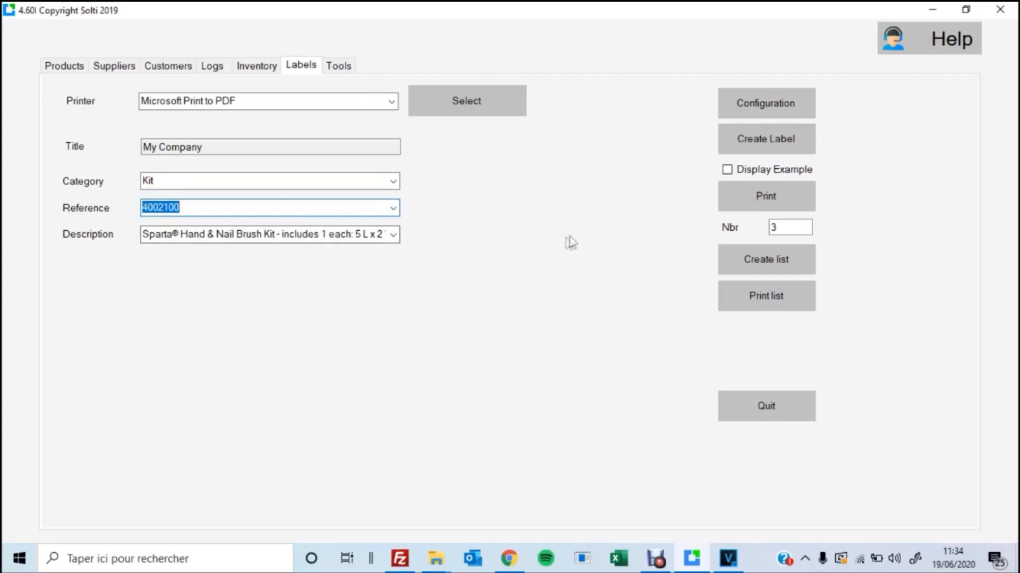
mouse_move(766, 195)
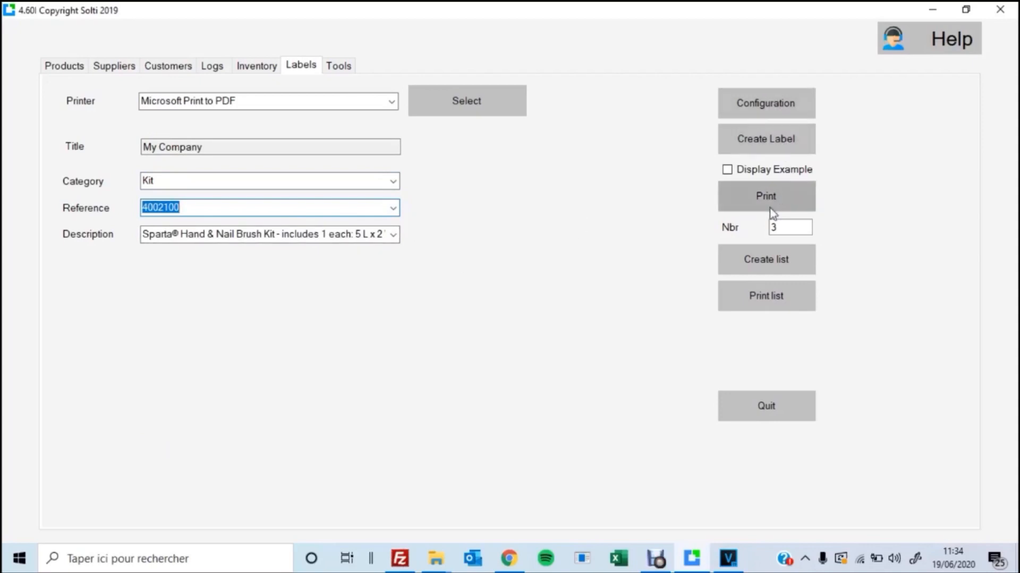
mouse_move(750, 239)
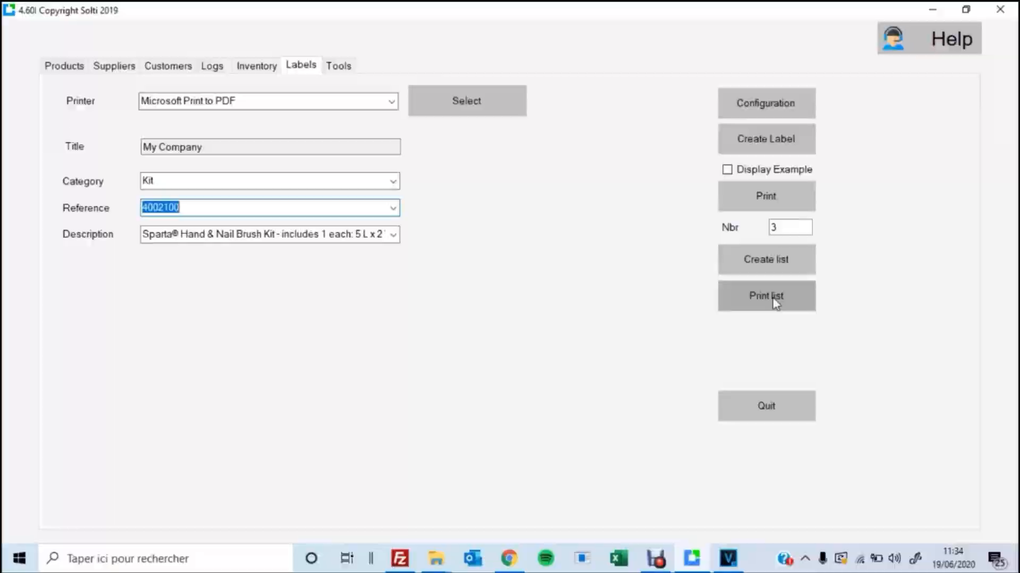
click(256, 66)
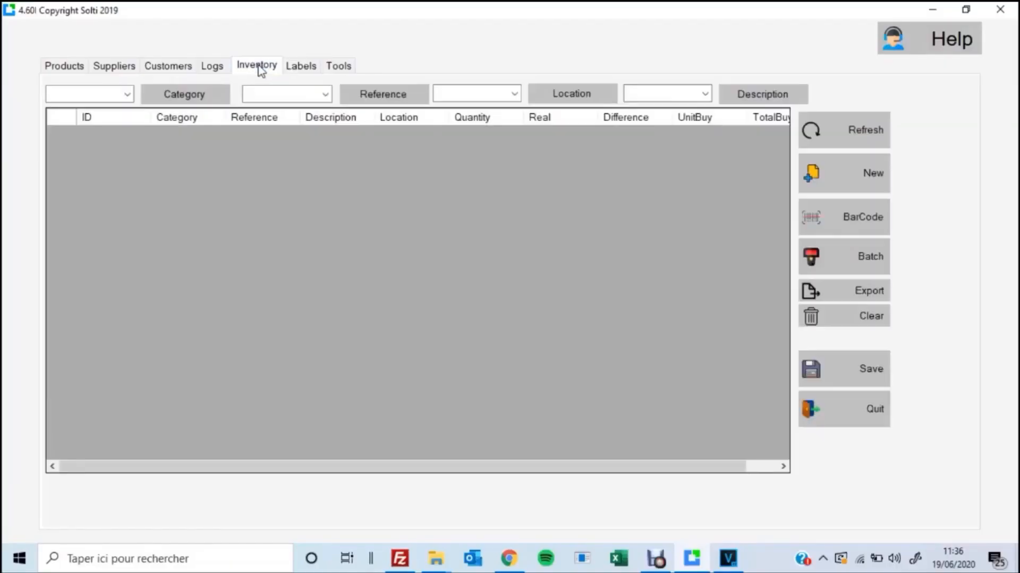
mouse_move(407, 245)
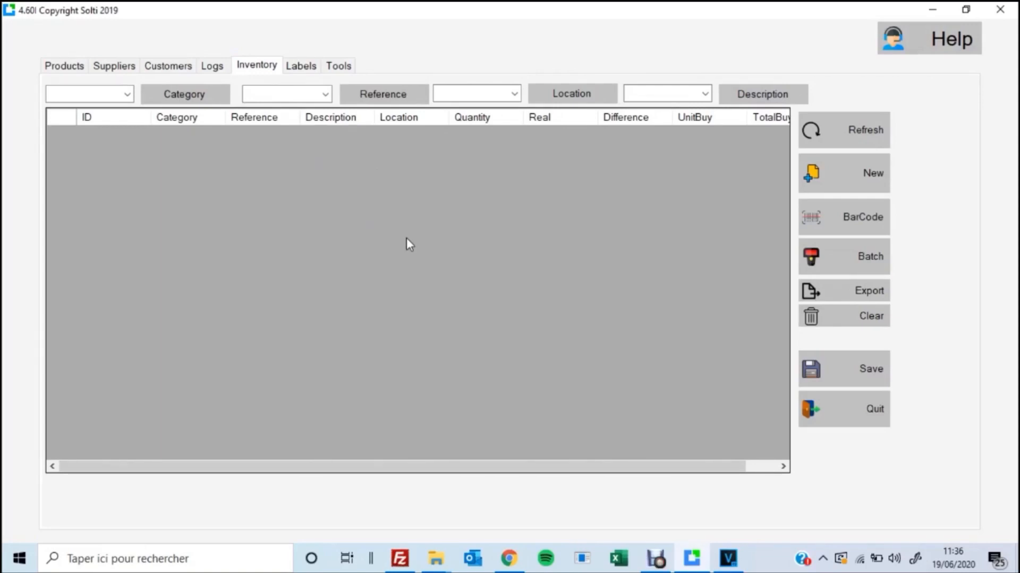
mouse_move(329, 211)
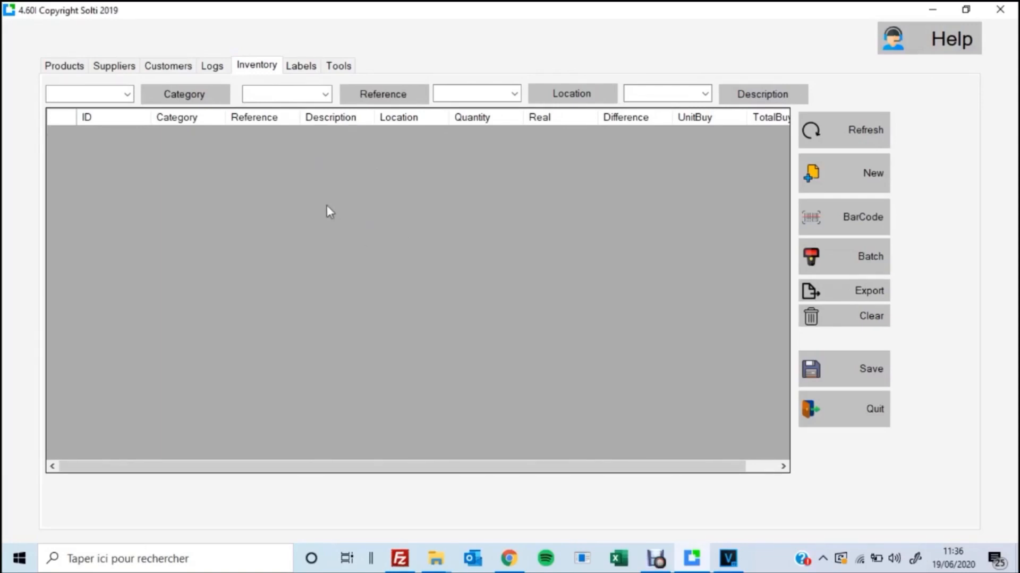
mouse_move(63, 66)
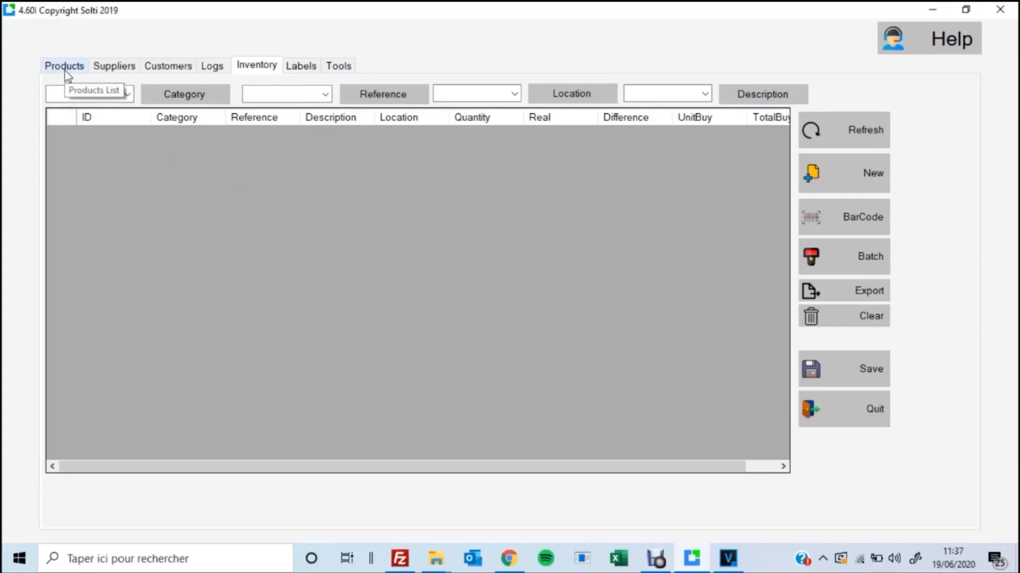
mouse_move(95, 146)
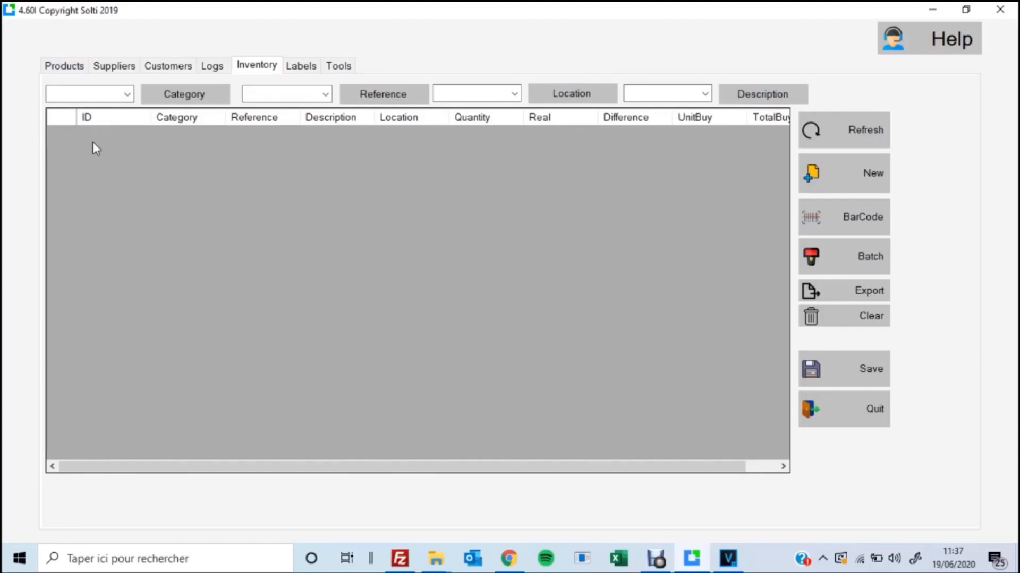
mouse_move(571, 242)
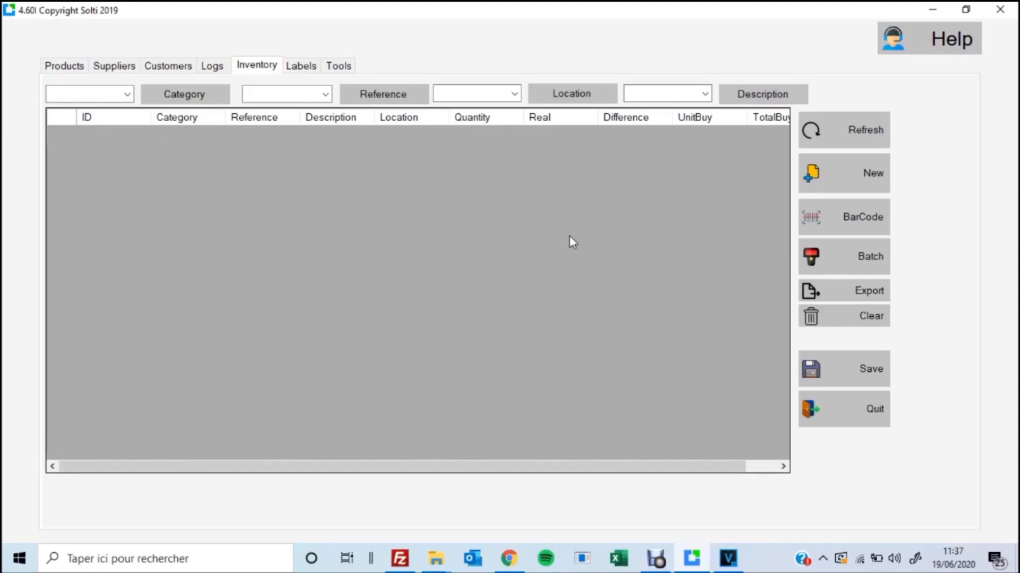
mouse_move(826, 182)
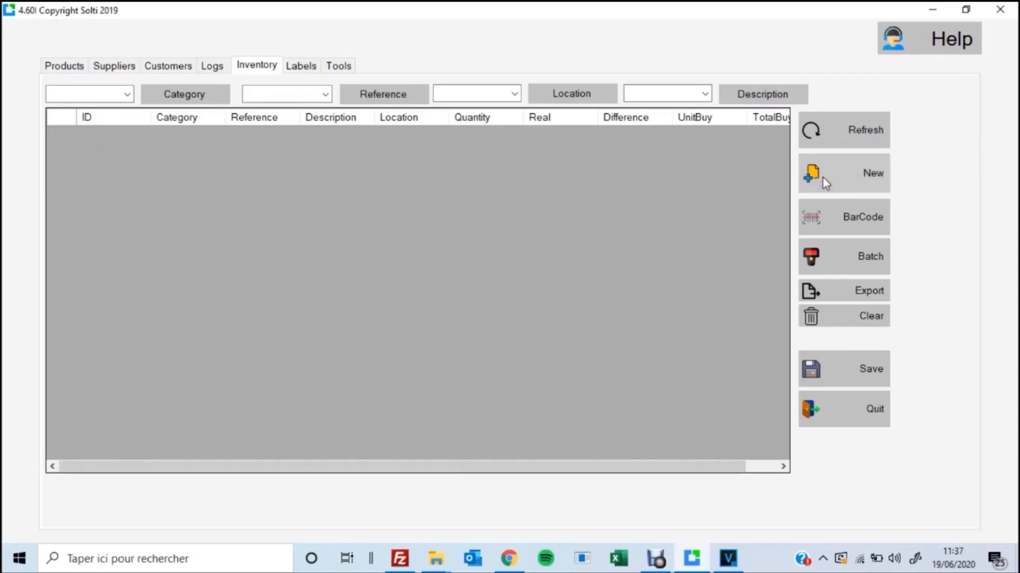
Step: Generate a new inventory sheet listing every product with its recorded quantity and location
click(865, 130)
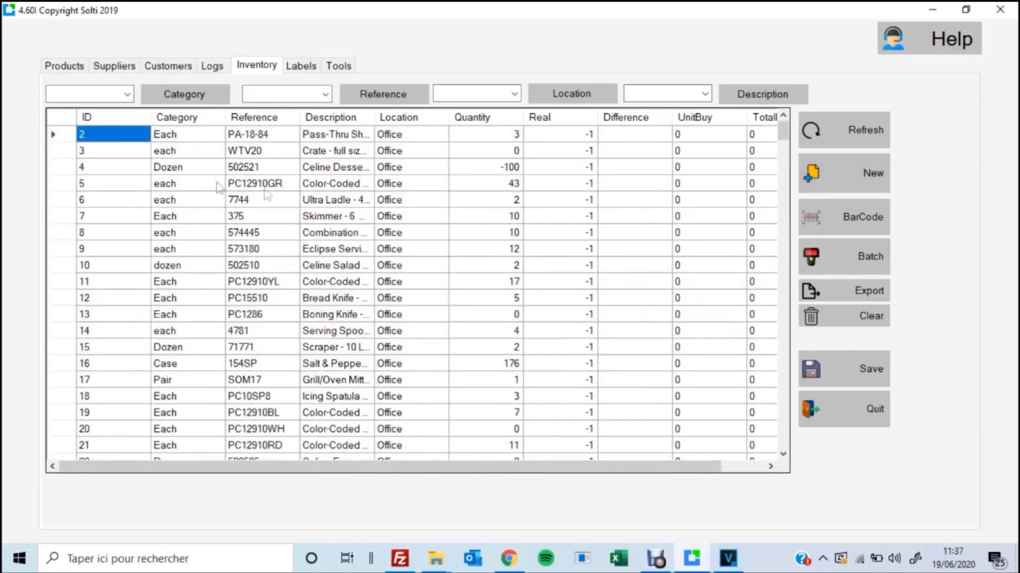
mouse_move(299, 200)
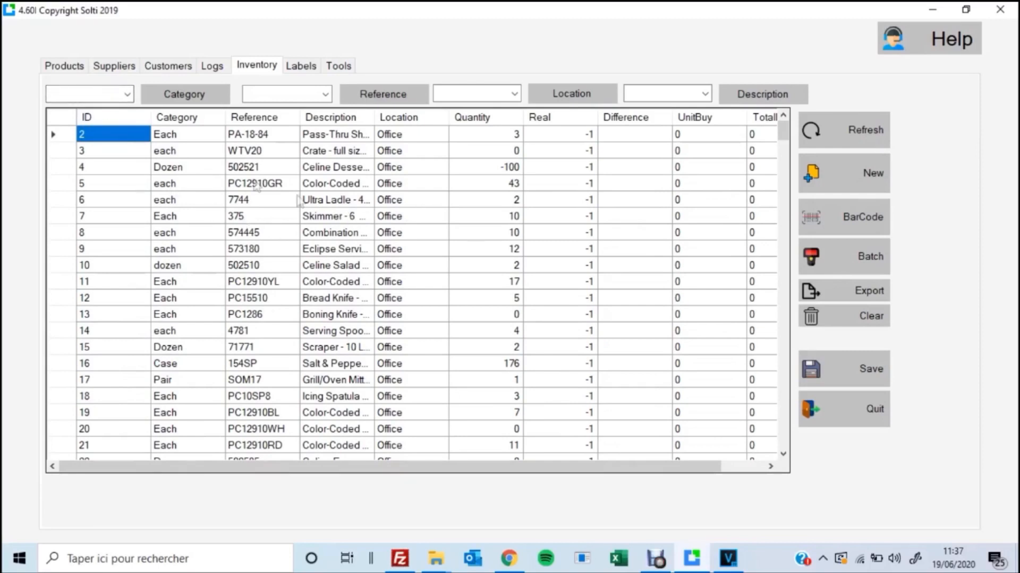
mouse_move(405, 261)
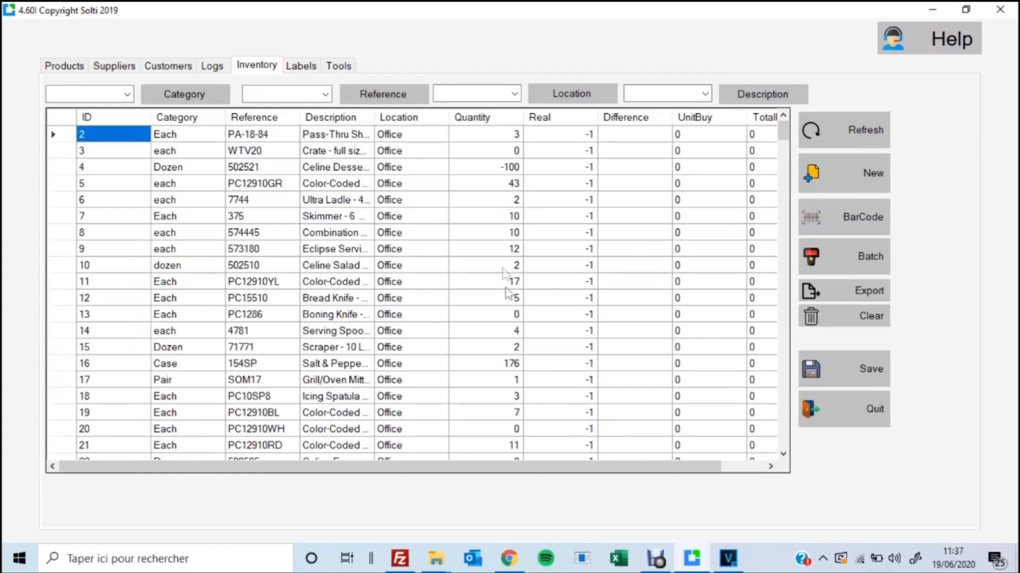
mouse_move(492, 333)
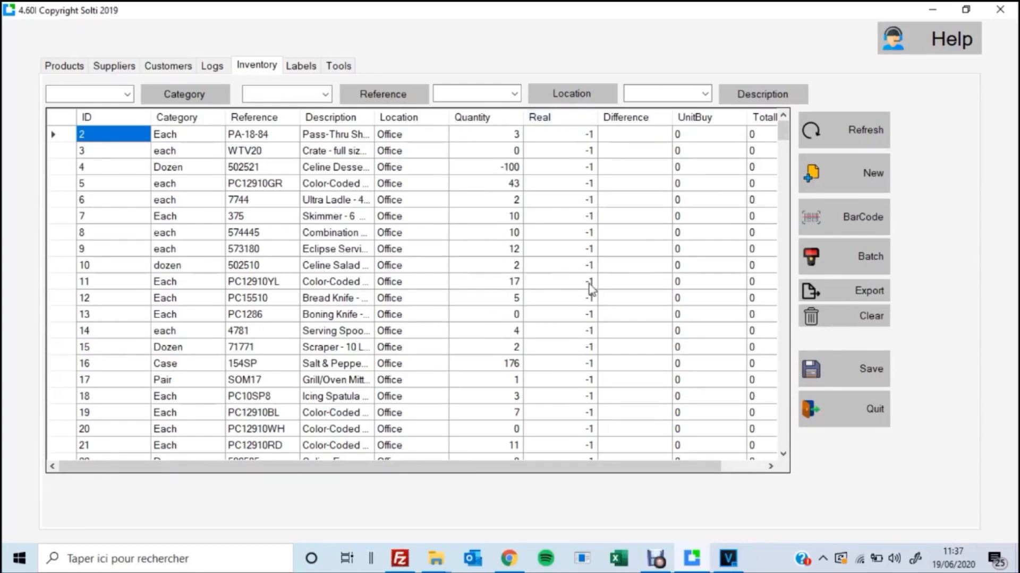
mouse_move(810, 282)
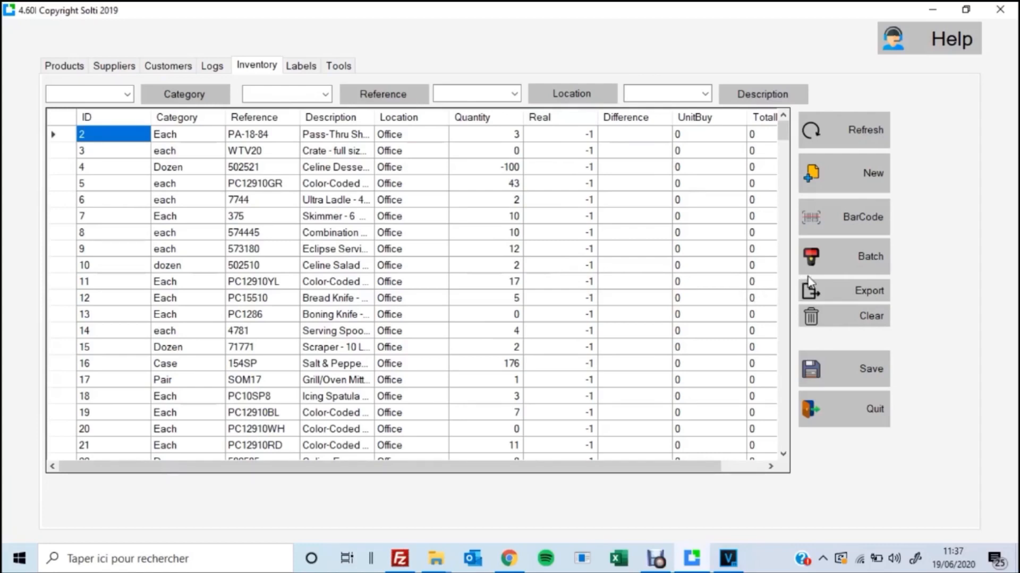
mouse_move(822, 260)
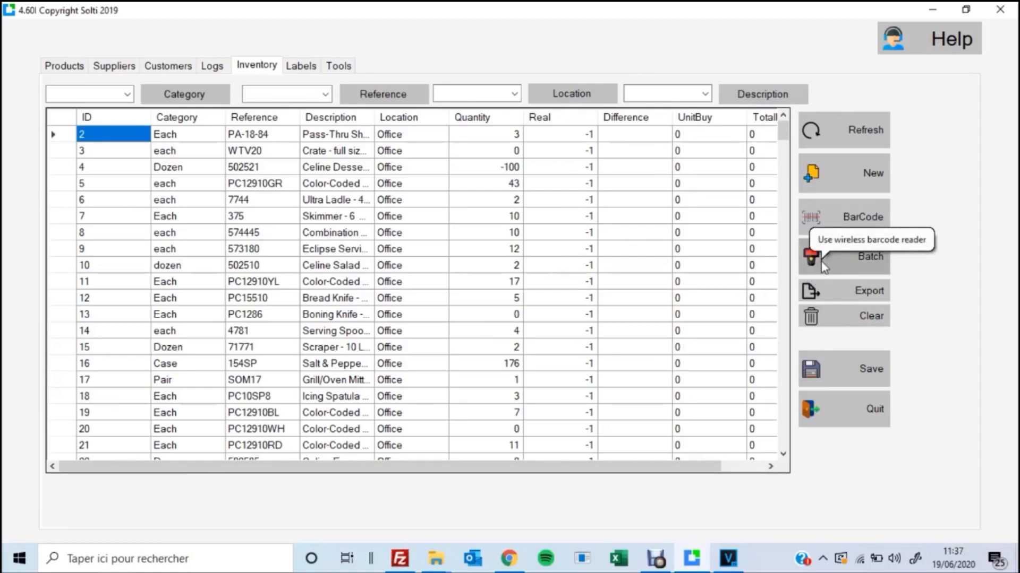
mouse_move(624, 253)
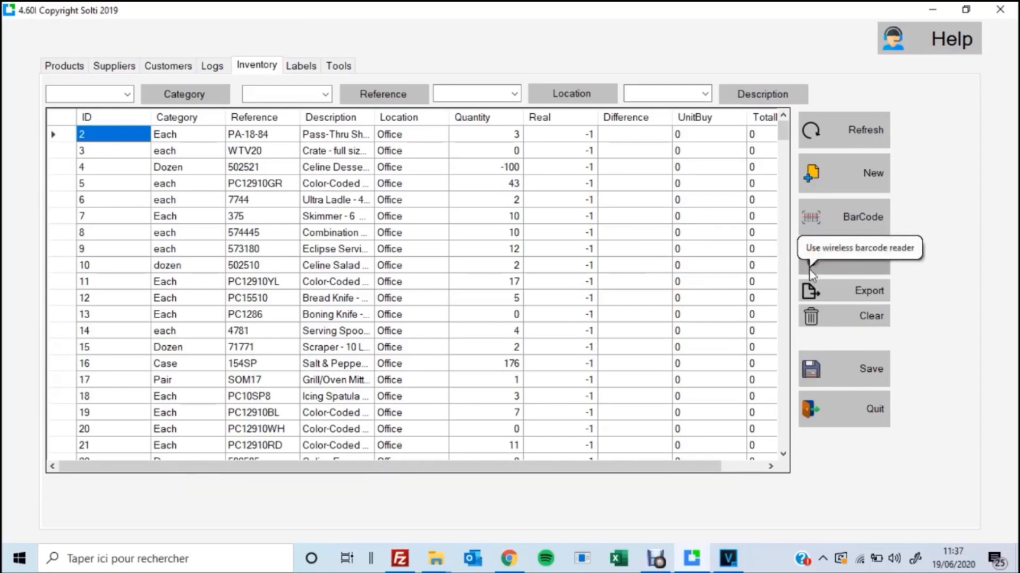
mouse_move(569, 254)
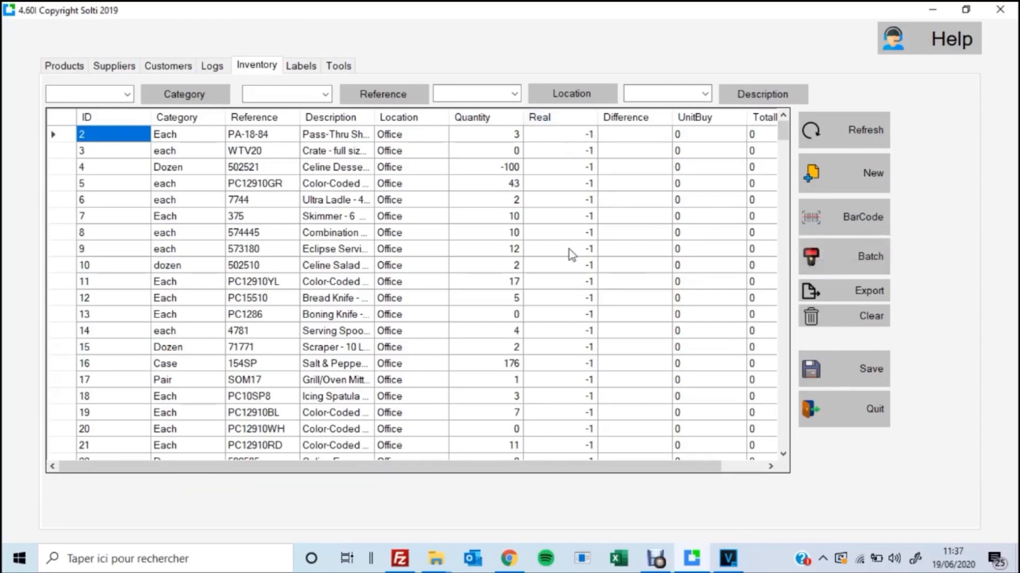
mouse_move(638, 146)
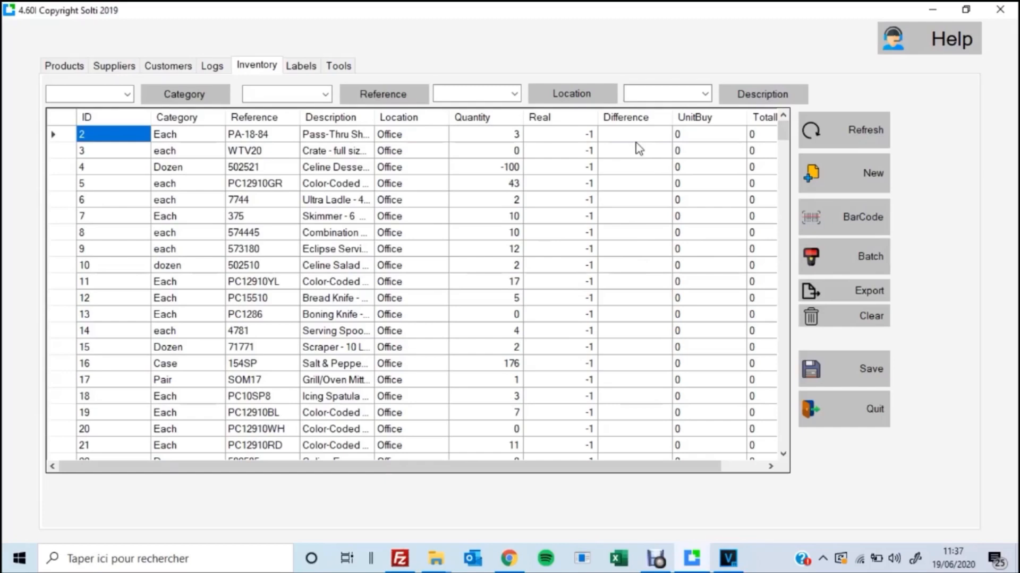
mouse_move(594, 150)
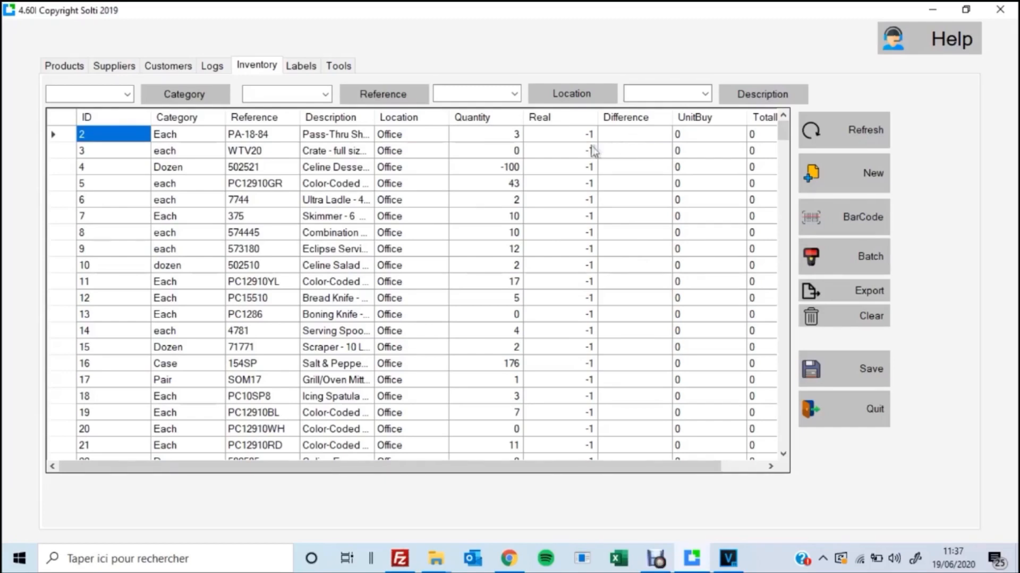
mouse_move(499, 138)
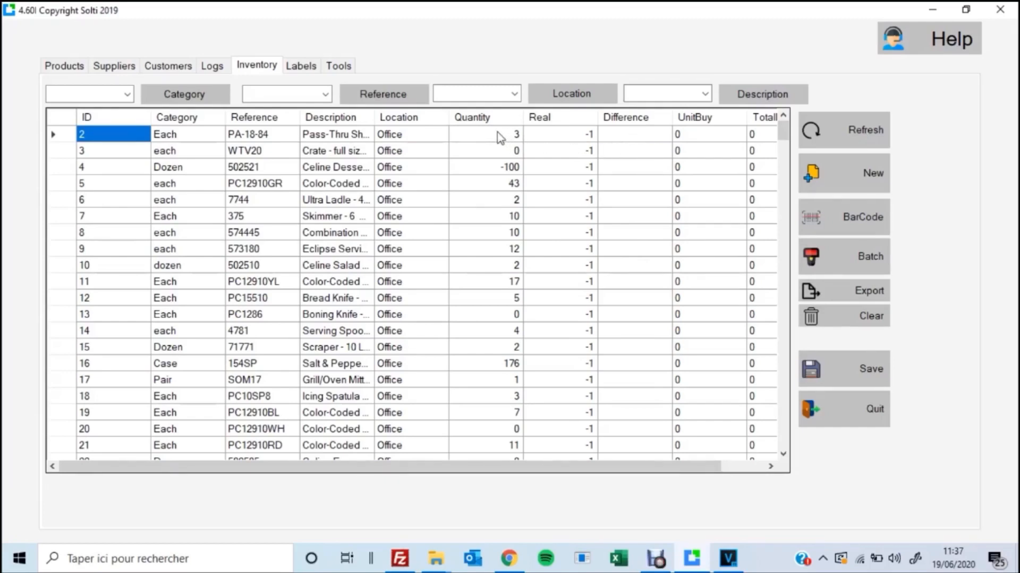
mouse_move(562, 143)
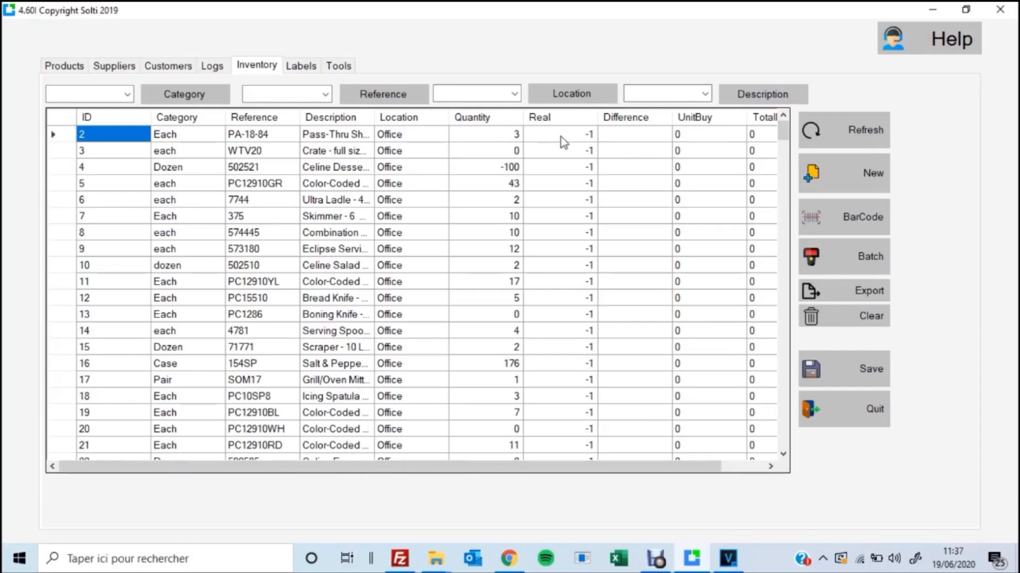